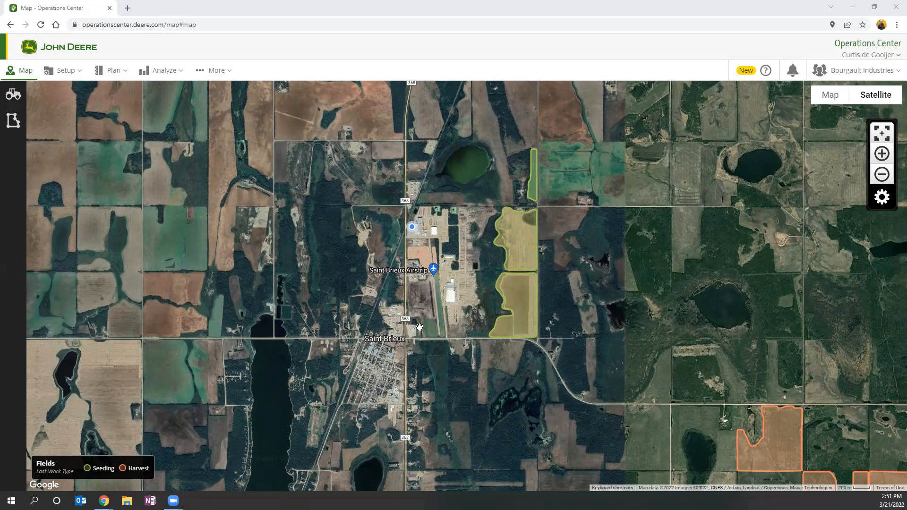
mouse_move(75, 153)
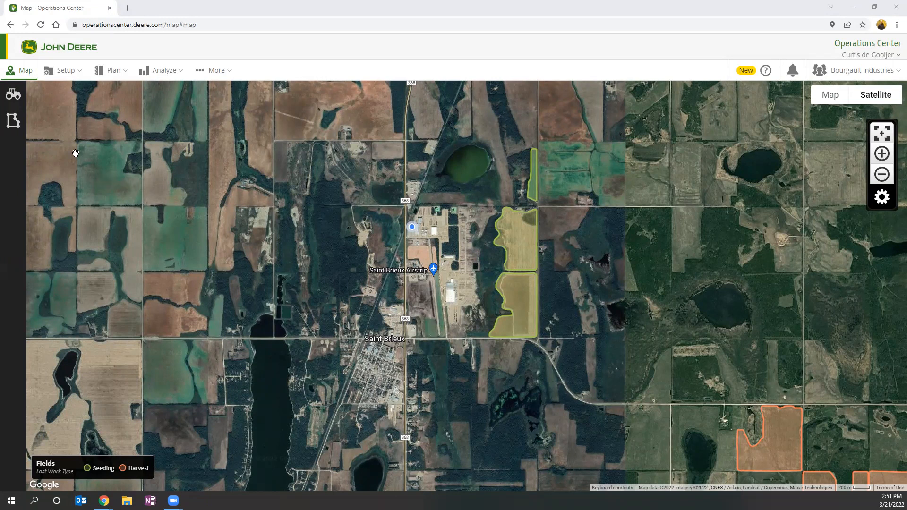
mouse_move(152, 97)
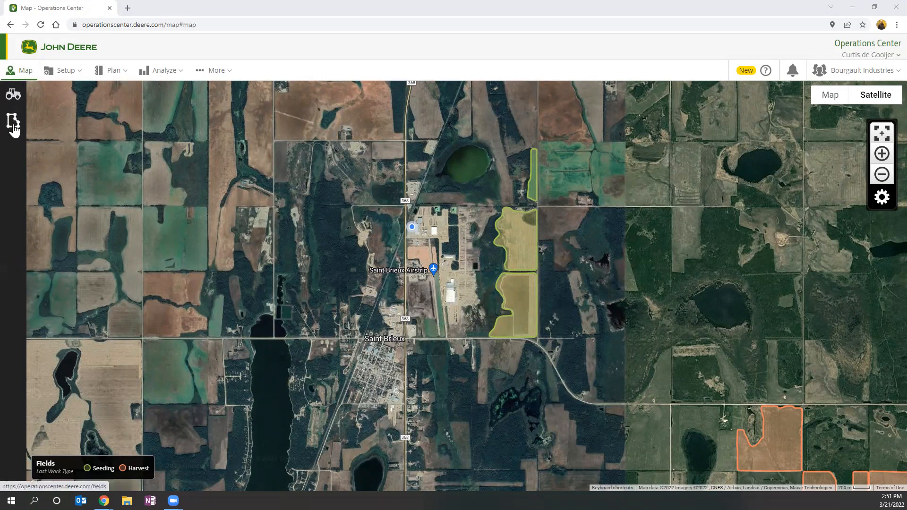
- In the Fields list, tick 8CORNER-PIECE and S OF ALS for export
left_click(13, 124)
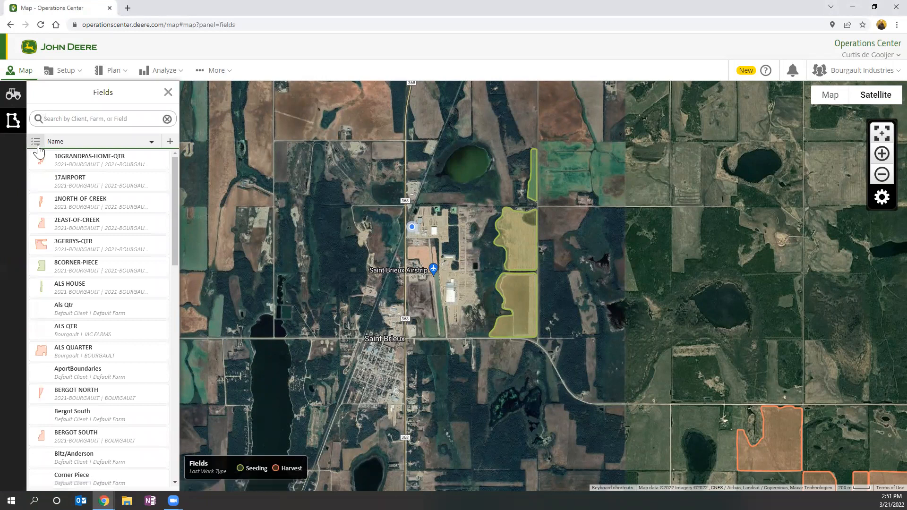
left_click(36, 141)
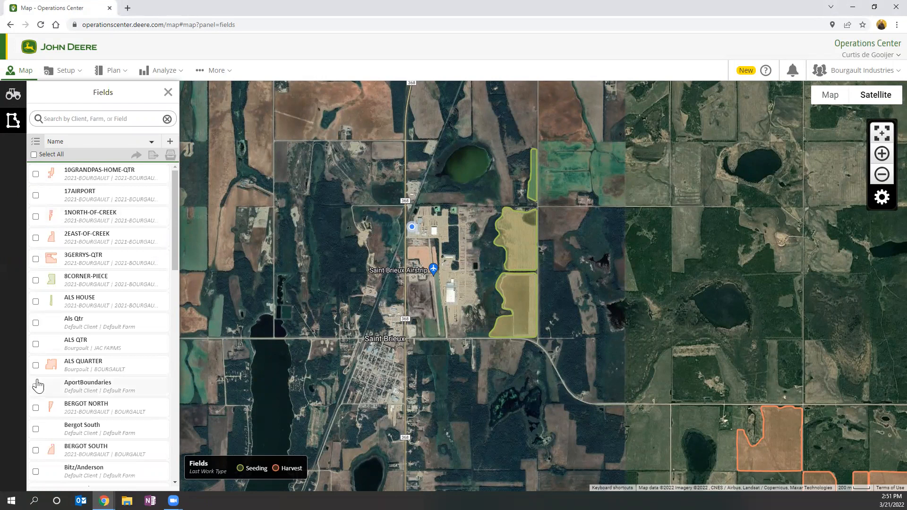
left_click(36, 280)
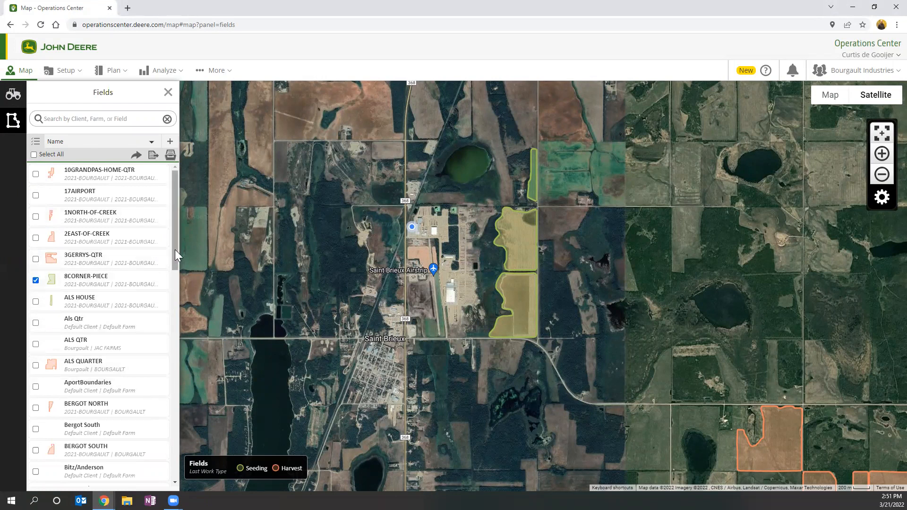
scroll("down", 3)
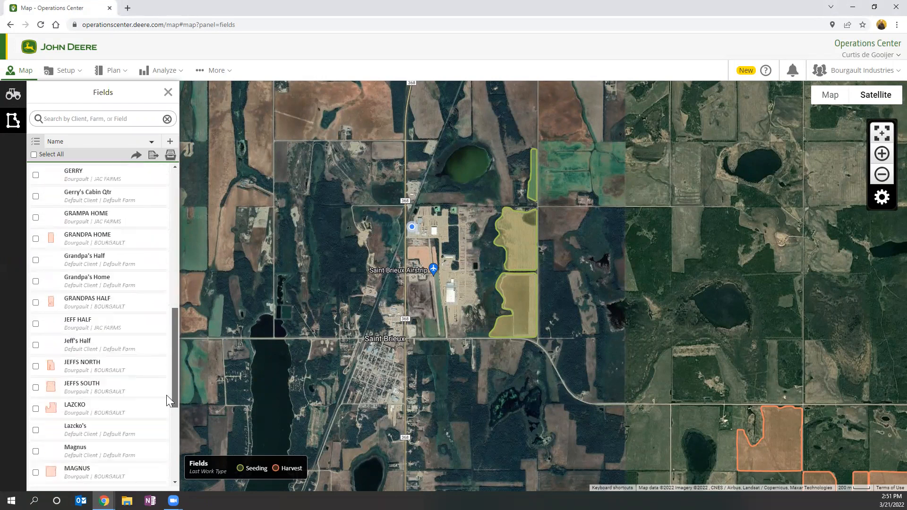
scroll("down", 3)
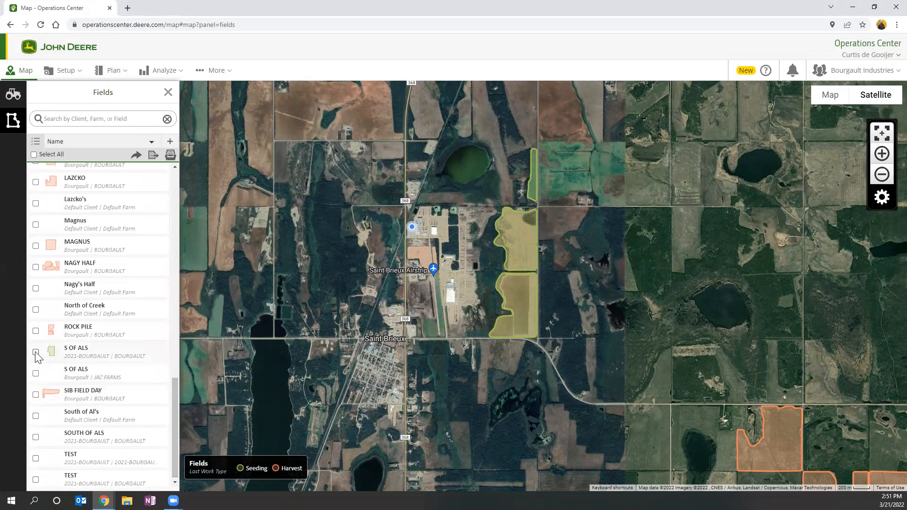
left_click(36, 352)
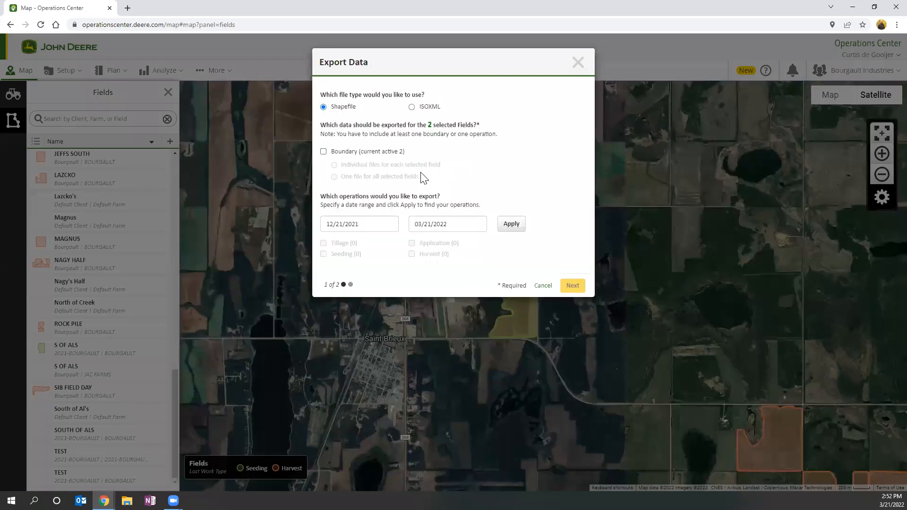
mouse_move(382, 95)
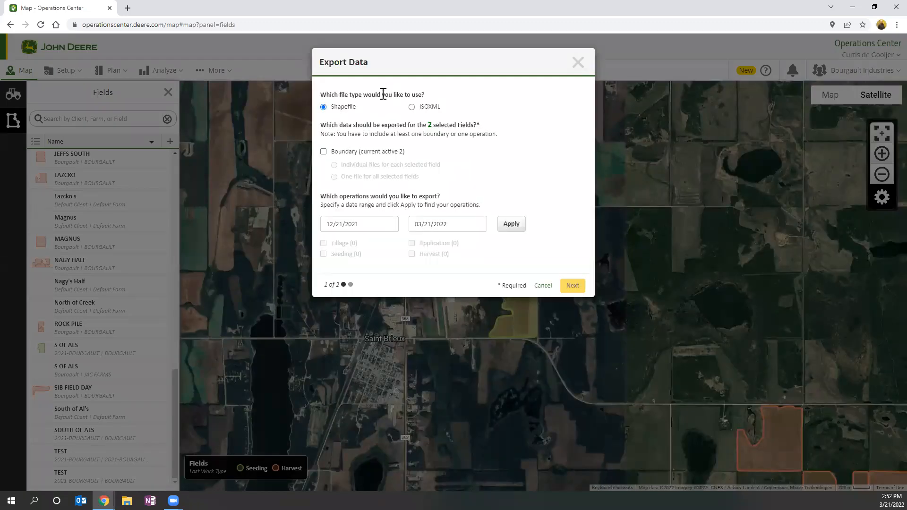
- Include field boundaries in the Shapefile export and create Export_20220321_1452.zip
left_click(323, 152)
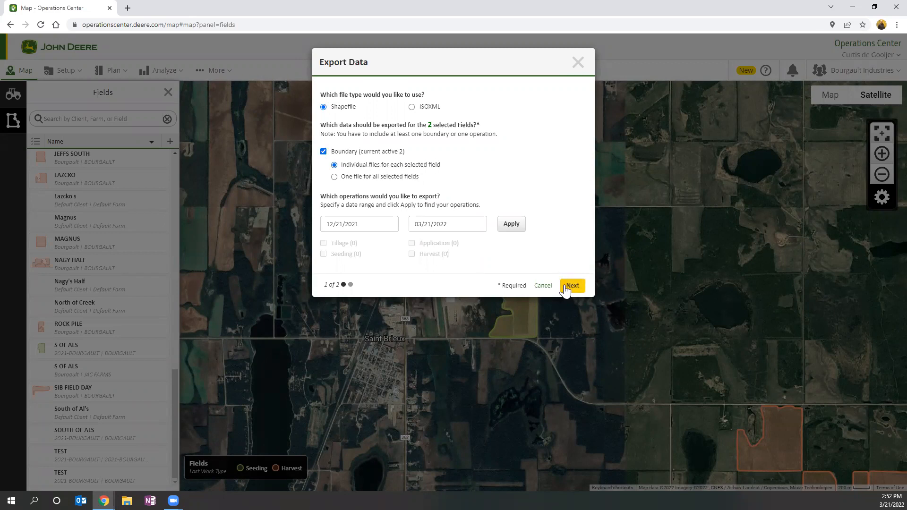
left_click(572, 285)
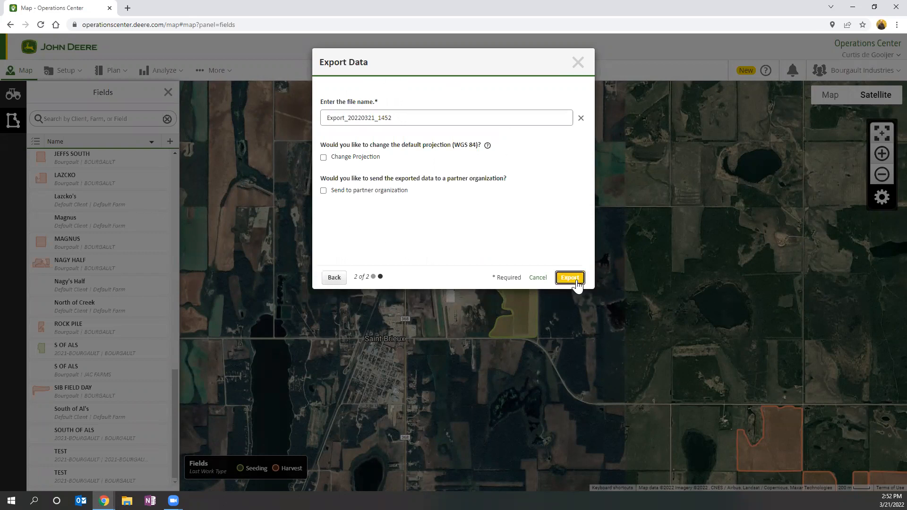
left_click(570, 278)
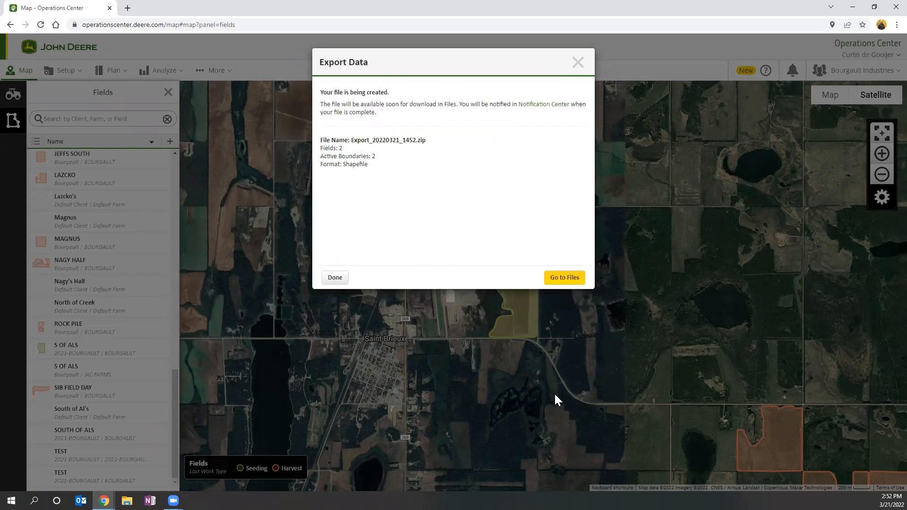
mouse_move(466, 225)
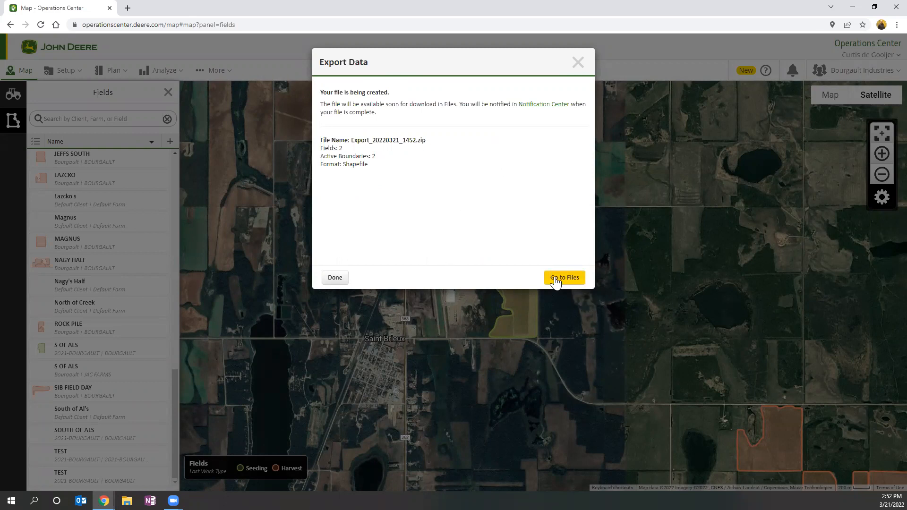
mouse_move(361, 271)
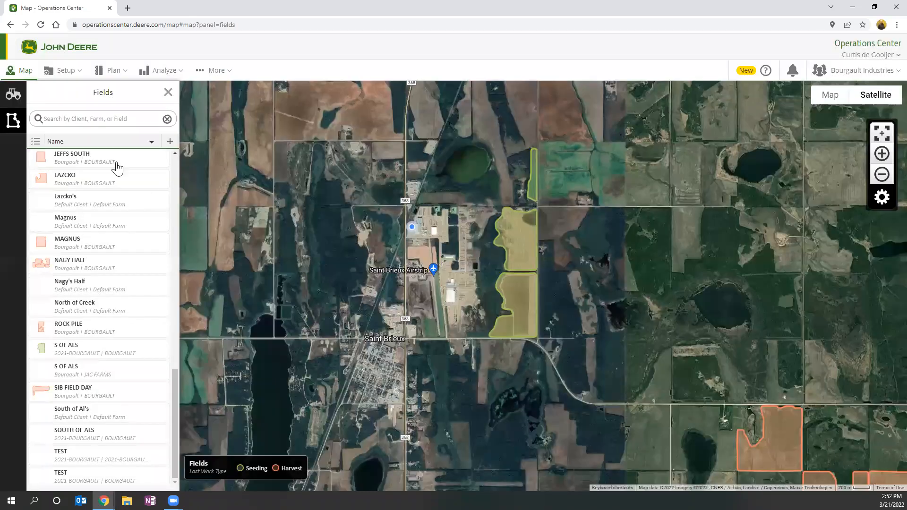
mouse_move(213, 71)
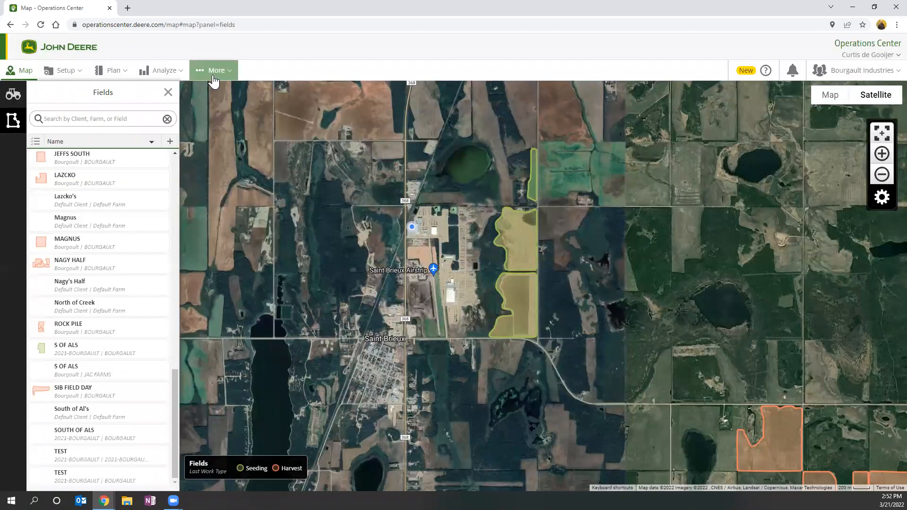
- Go to More > Files to find the export
left_click(213, 70)
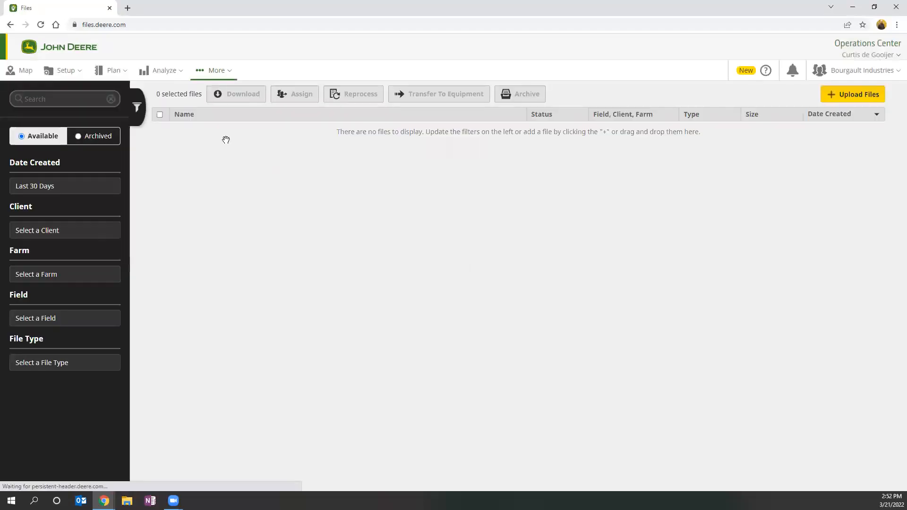
mouse_move(307, 194)
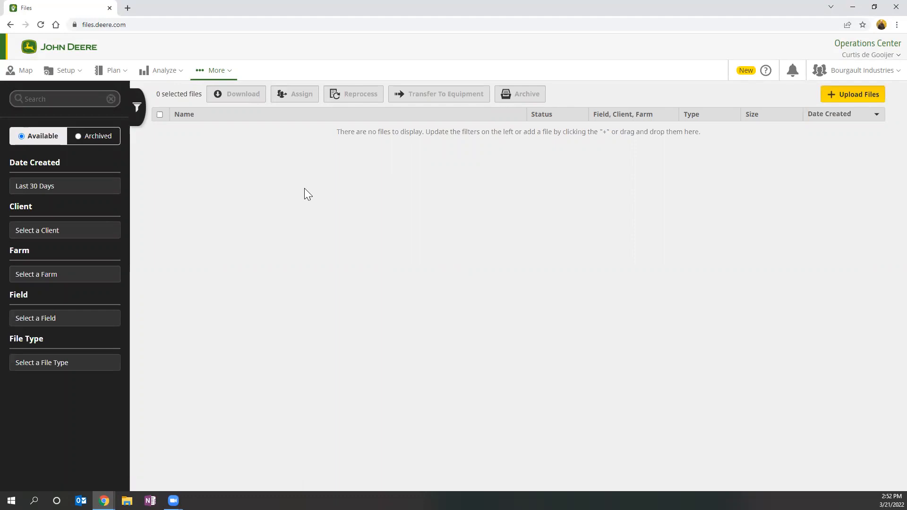
mouse_move(280, 128)
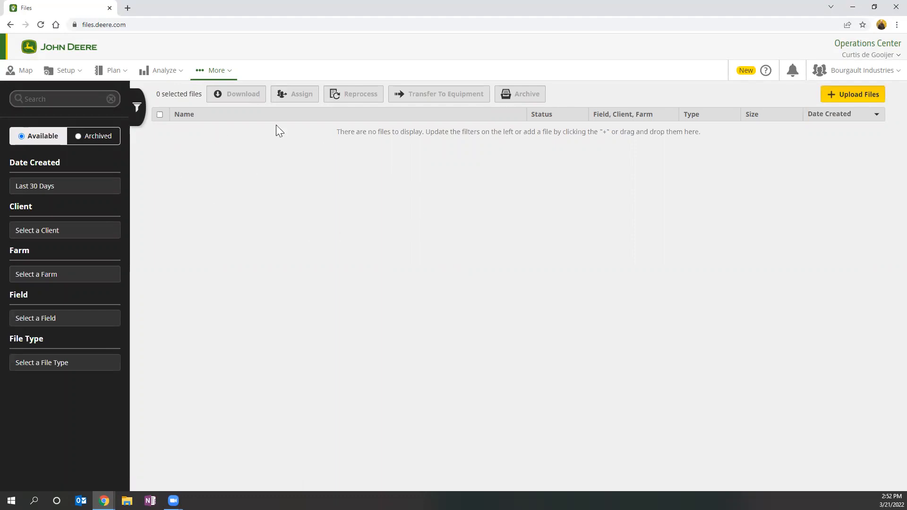
mouse_move(219, 129)
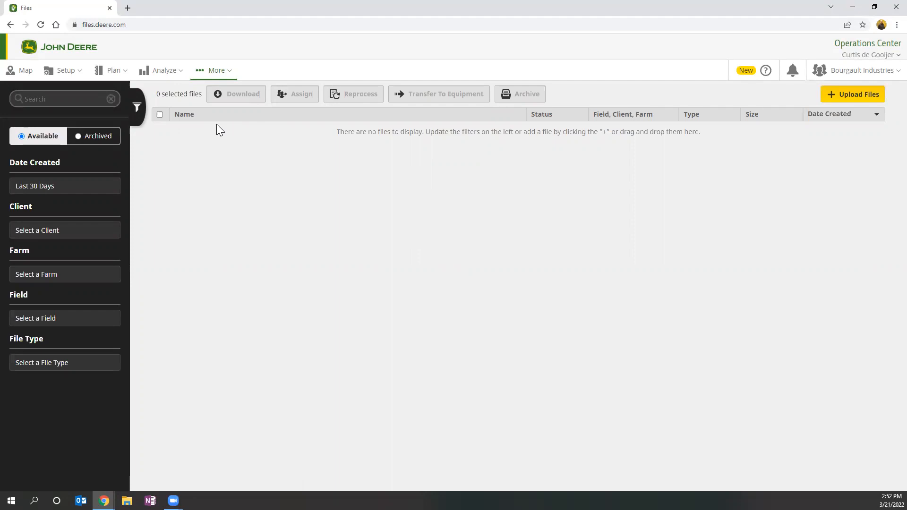
mouse_move(225, 207)
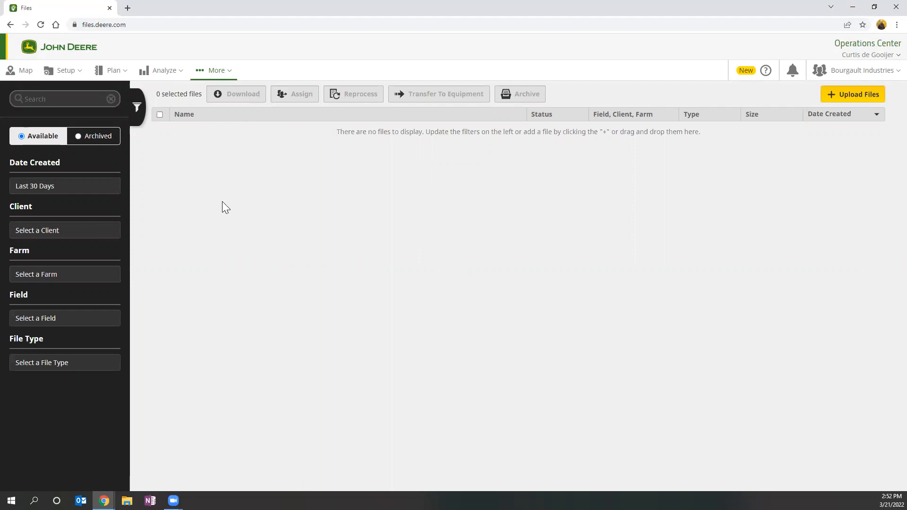
mouse_move(181, 93)
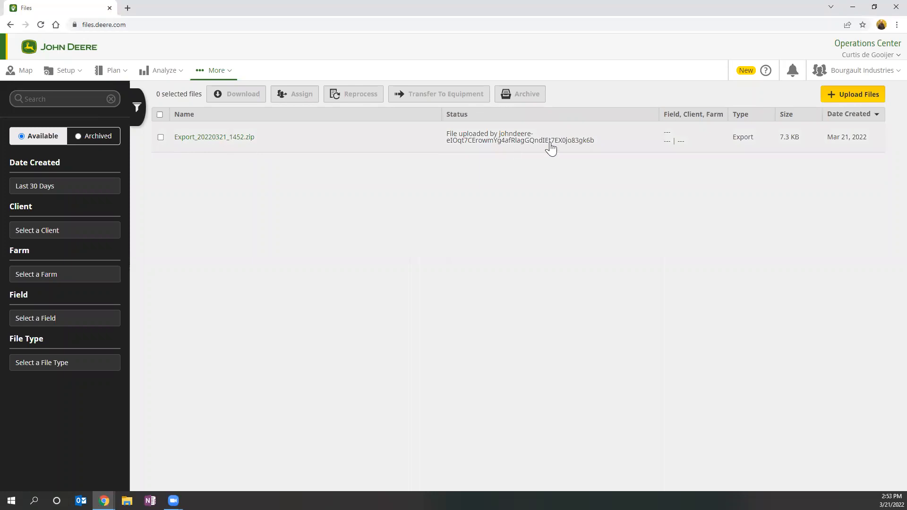
- Select Export_20220321_1452.zip and download it to this computer
left_click(160, 137)
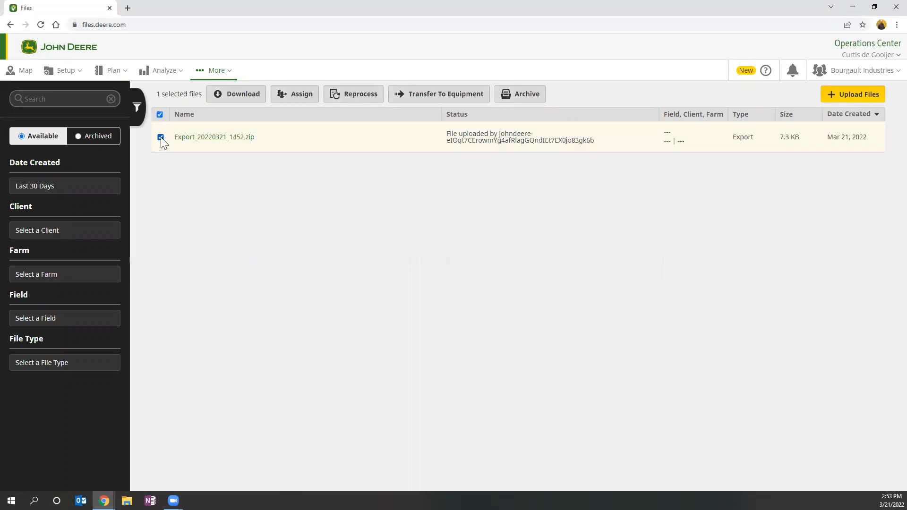
left_click(236, 94)
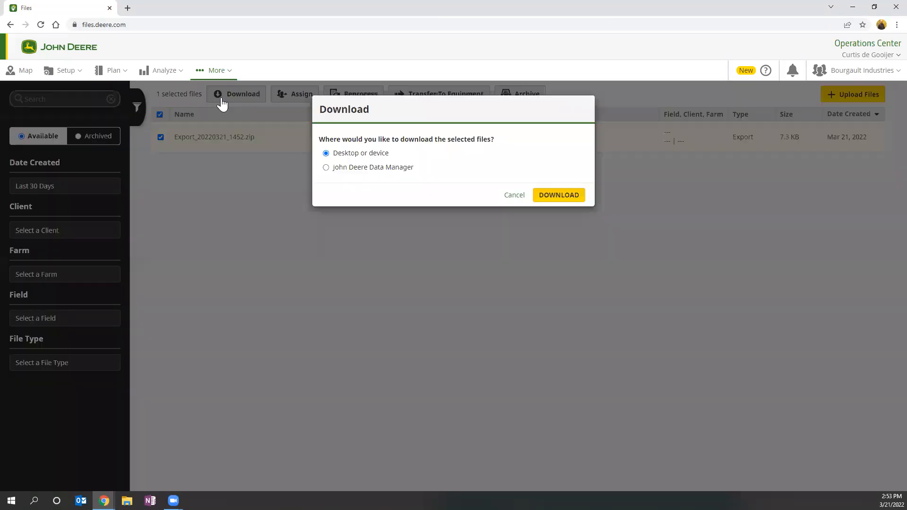
left_click(558, 195)
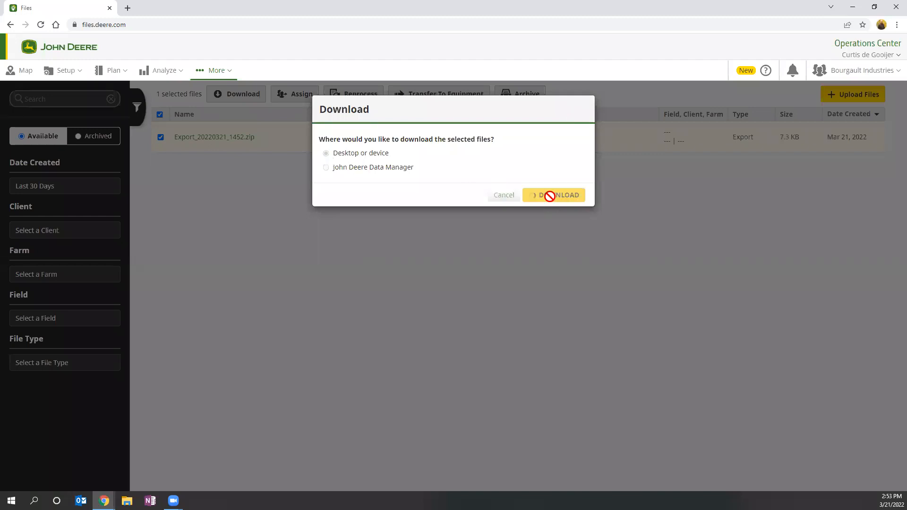
left_click(554, 195)
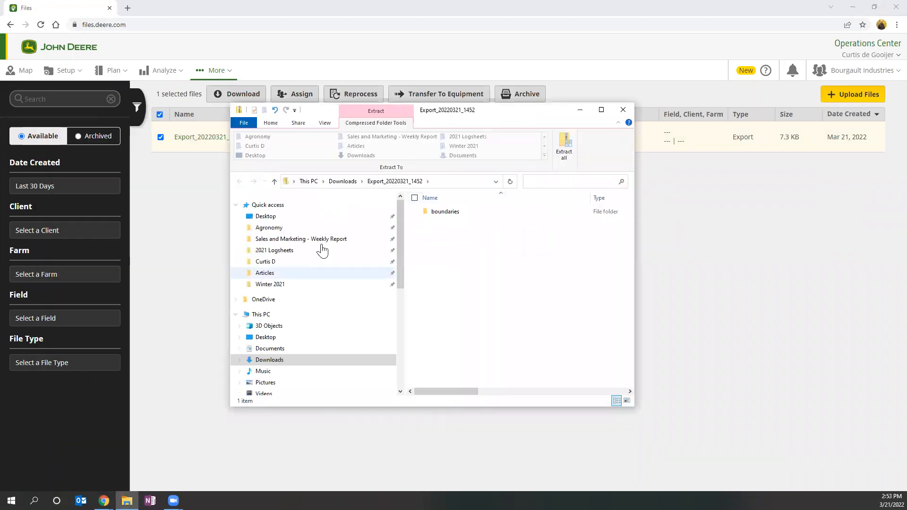
- Open the archive's boundaries folder to check the shapefiles, then go back to the top
left_click(445, 211)
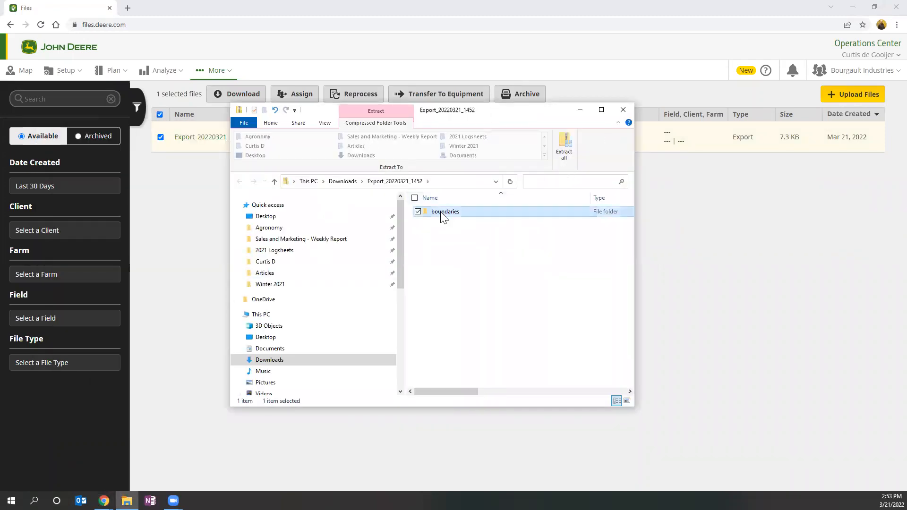
double_click(445, 211)
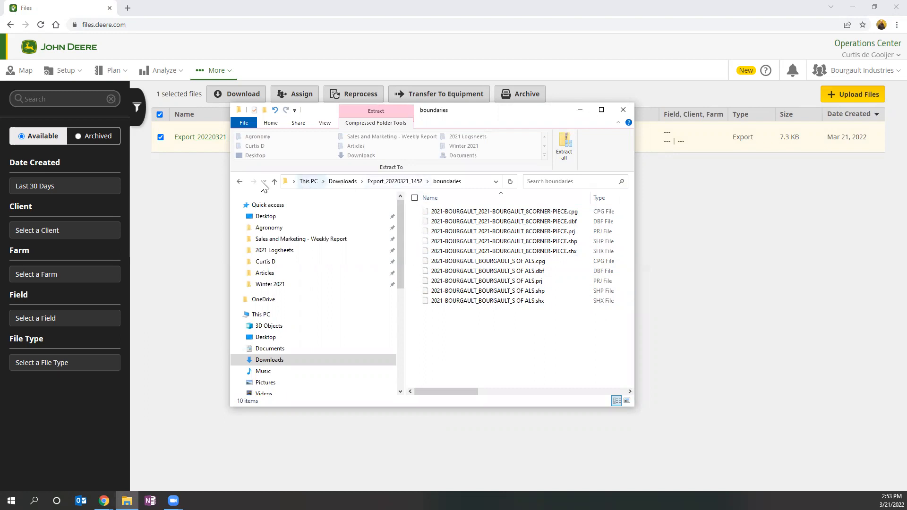
left_click(274, 181)
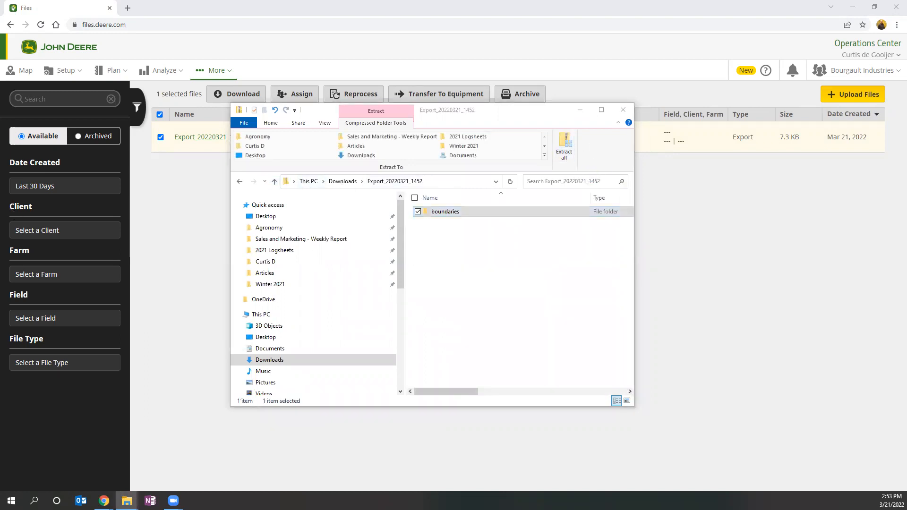
- Extract the export archive into the Desktop Demo folder
left_click(564, 145)
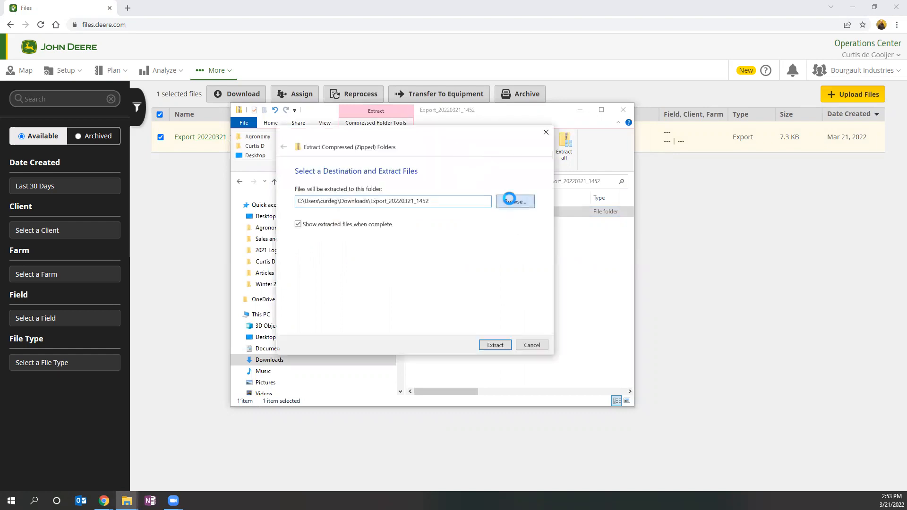
left_click(513, 201)
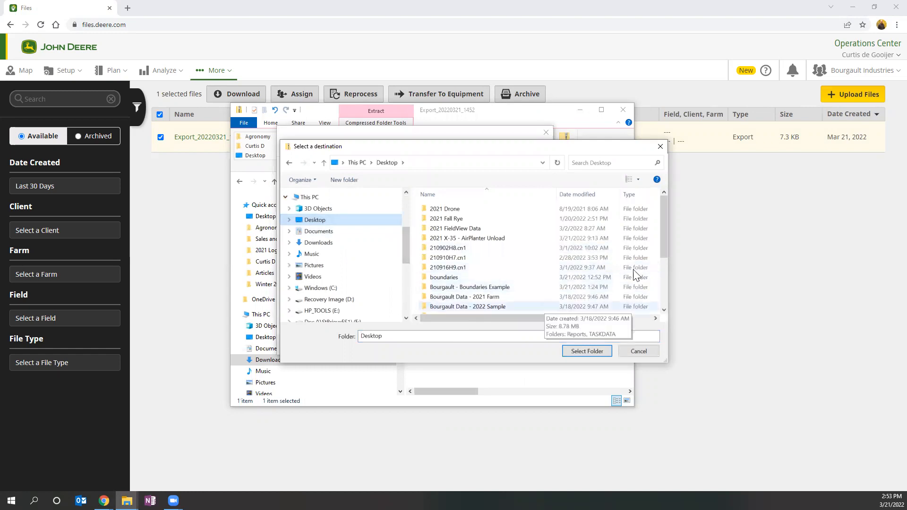
scroll("down", 3)
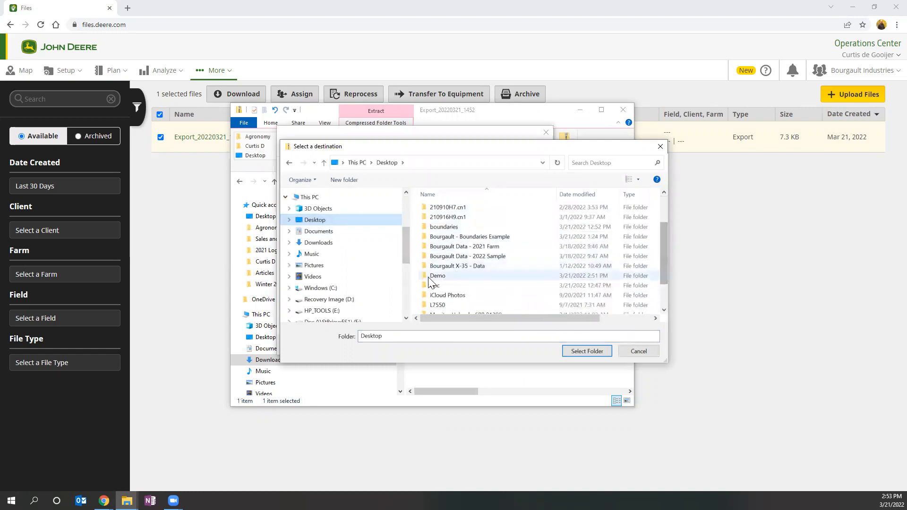
left_click(585, 351)
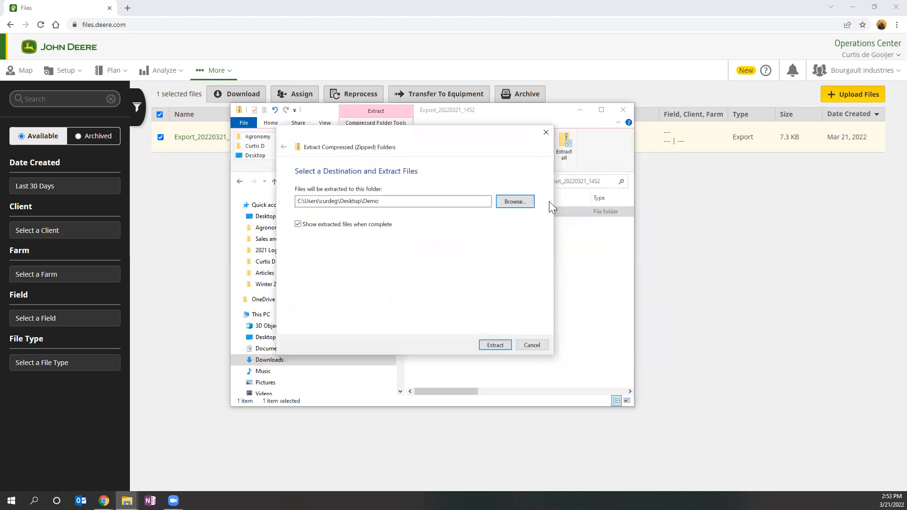
left_click(495, 345)
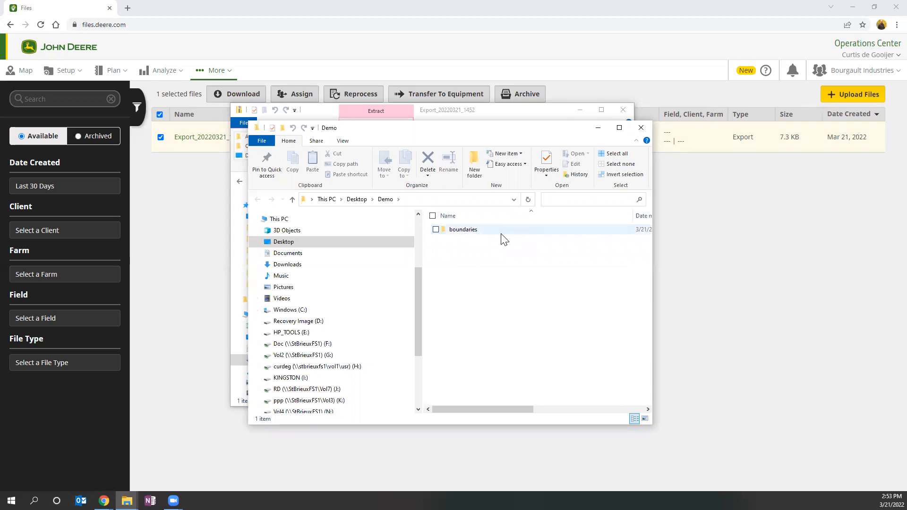
- Open the extracted boundaries folder and bring up options for the KINGSTON drive
double_click(463, 229)
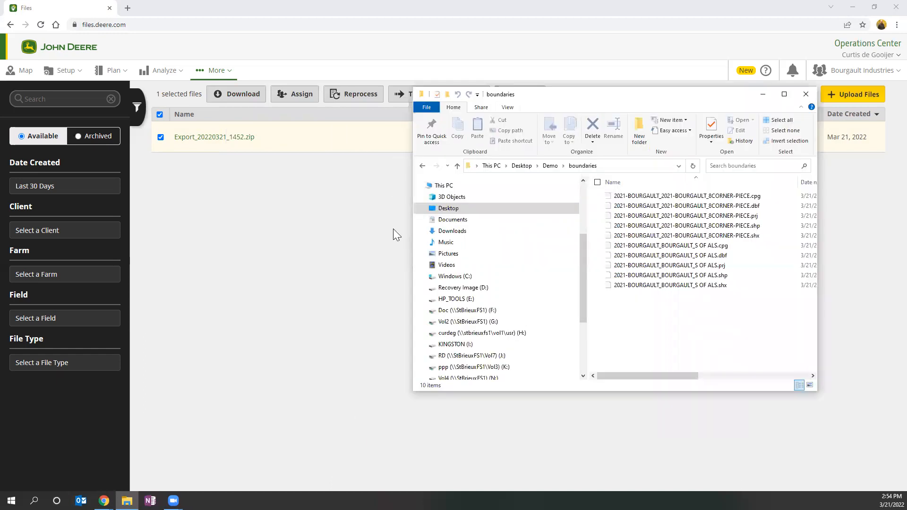
scroll("down", 3)
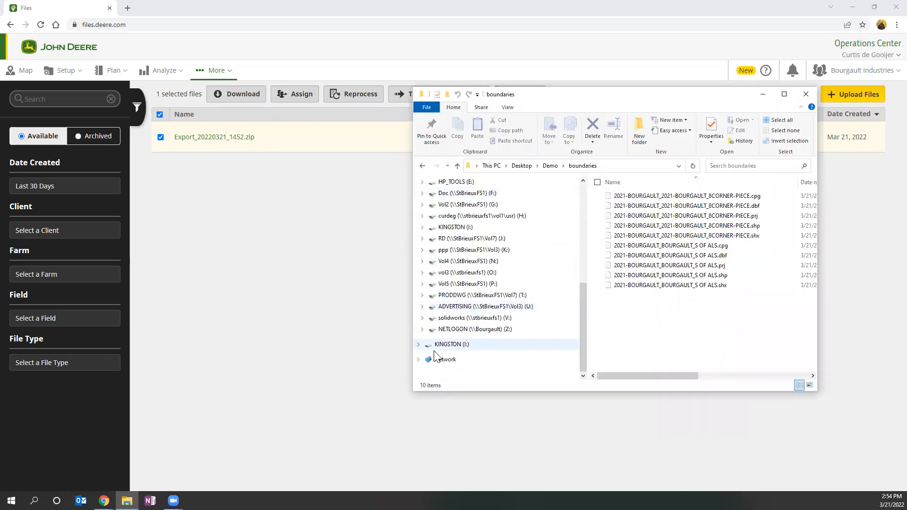
right_click(451, 344)
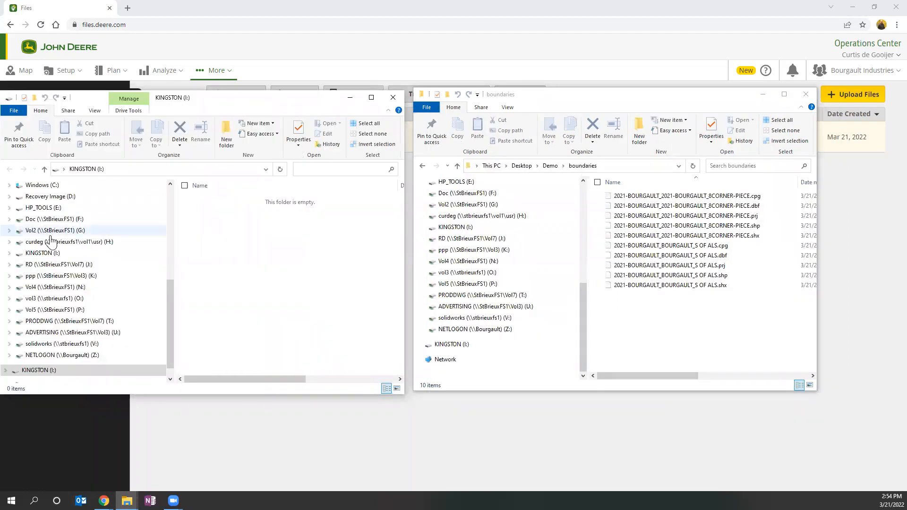
mouse_move(268, 328)
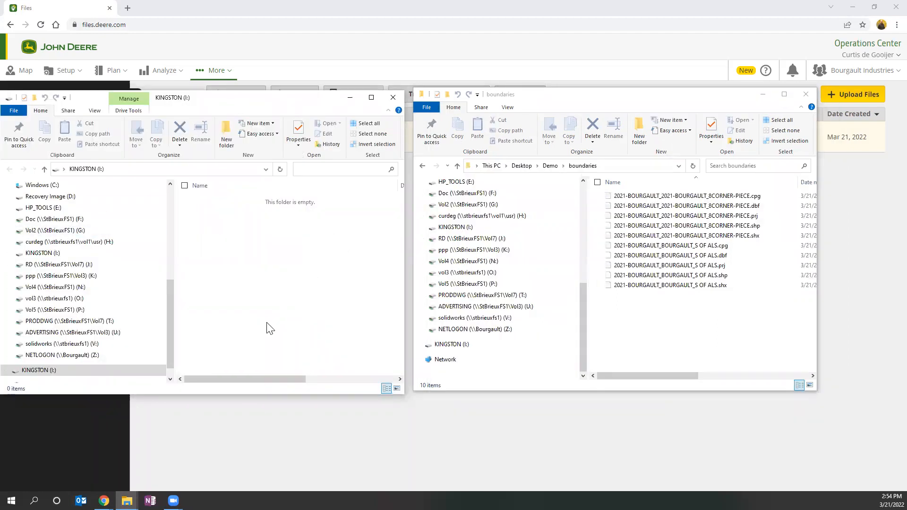
mouse_move(226, 137)
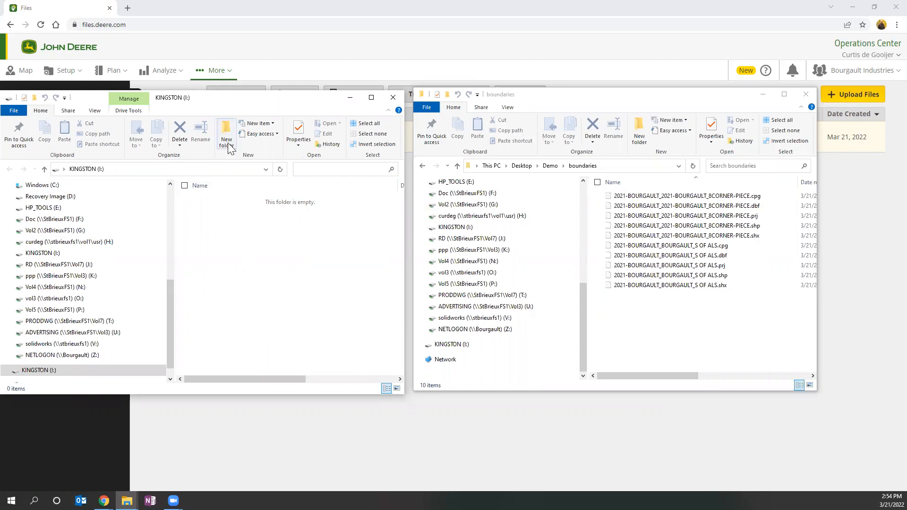
- Create nested Clients, Bourgault and Bourgault Farm folders on the KINGSTON drive
left_click(226, 133)
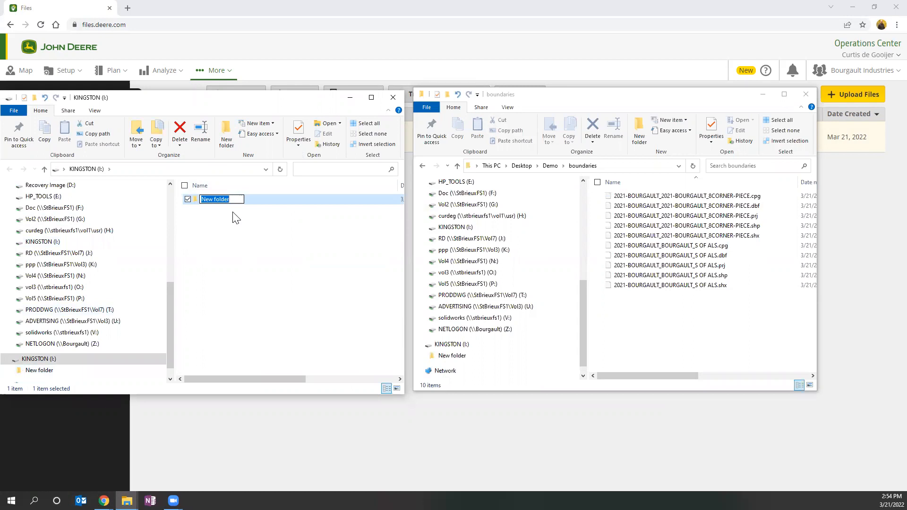
type("Clients")
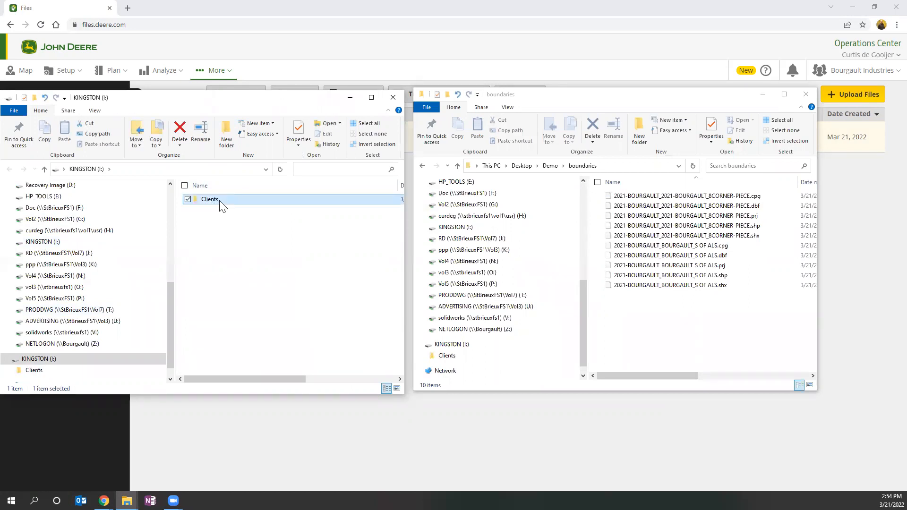
double_click(210, 199)
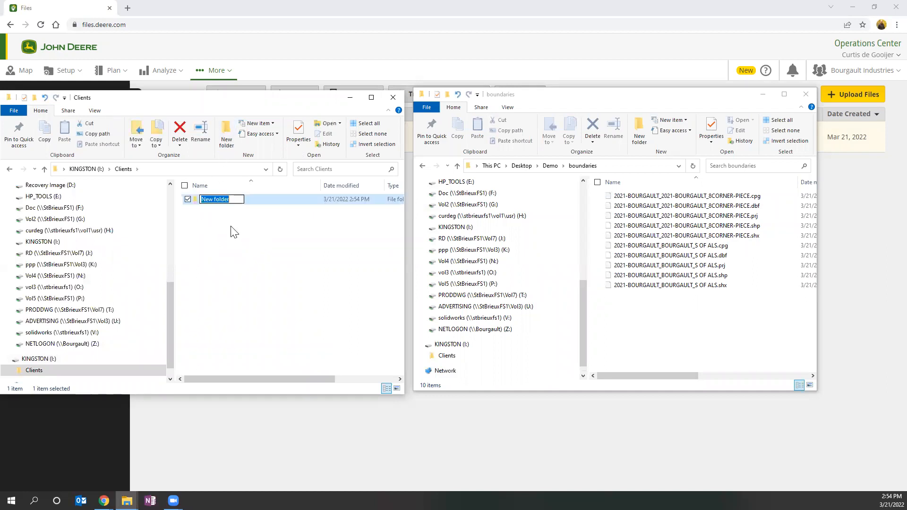
type("B")
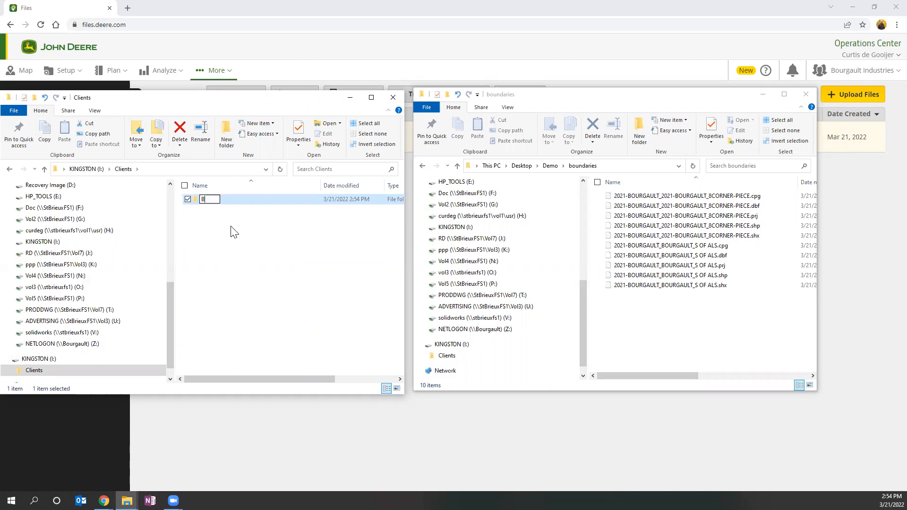
type("Bourgault")
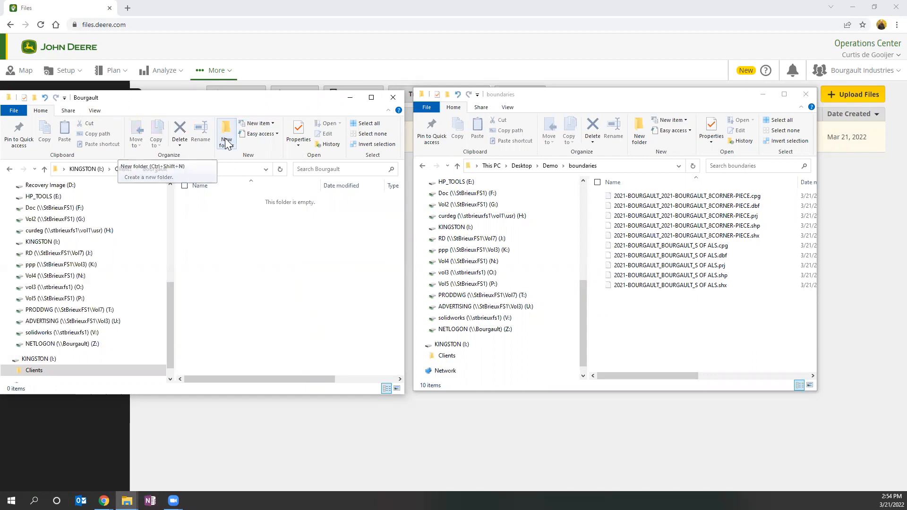
left_click(226, 131)
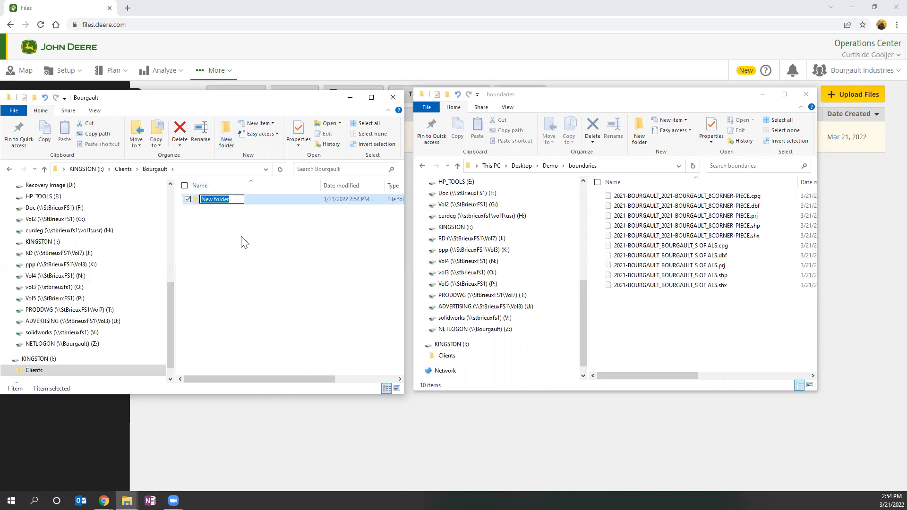
type("Bourgault Farm")
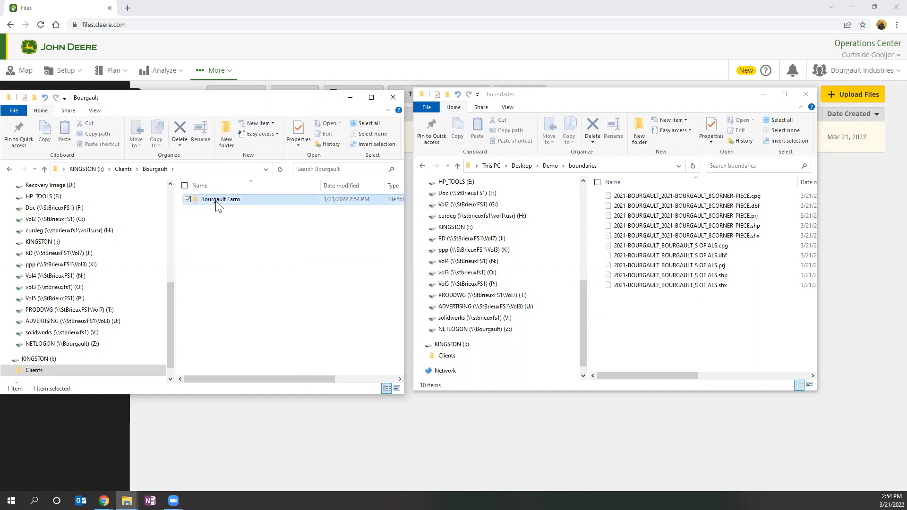
double_click(220, 199)
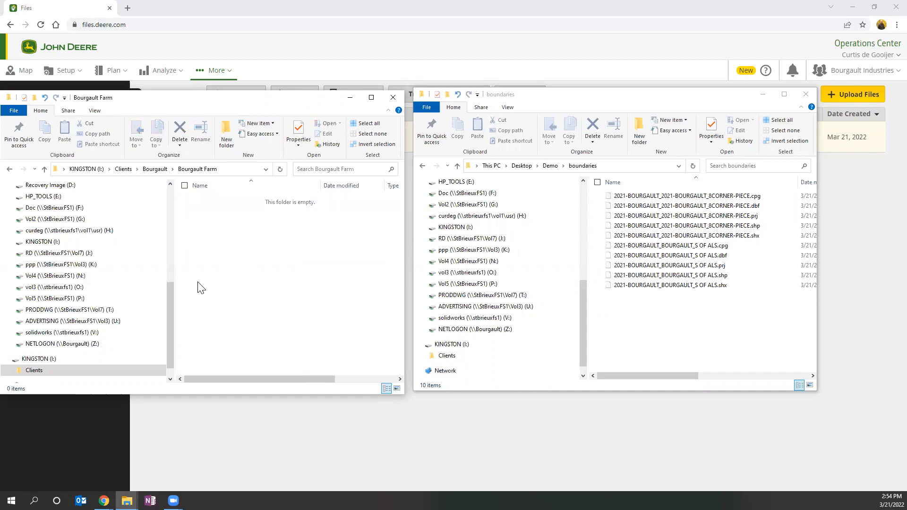
mouse_move(206, 219)
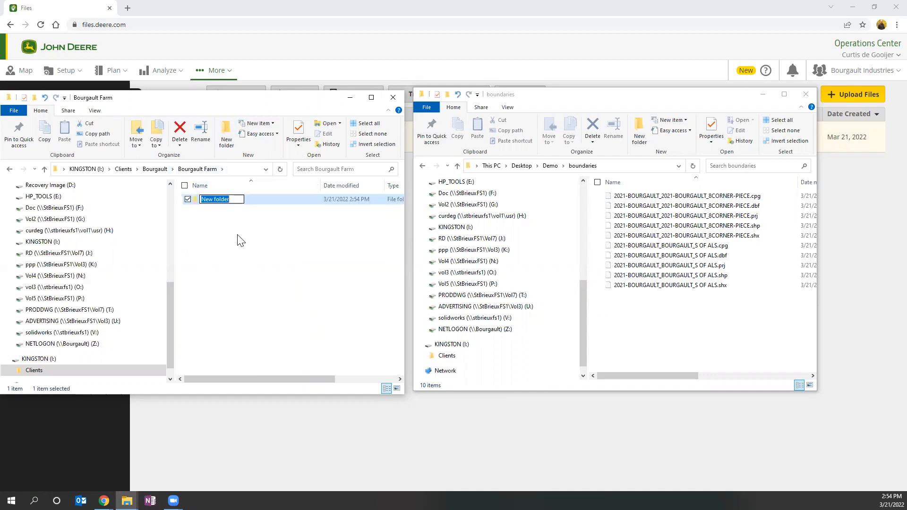
- Create Corner Piece and S of Als folders, deleting the extra folder
type("Corner")
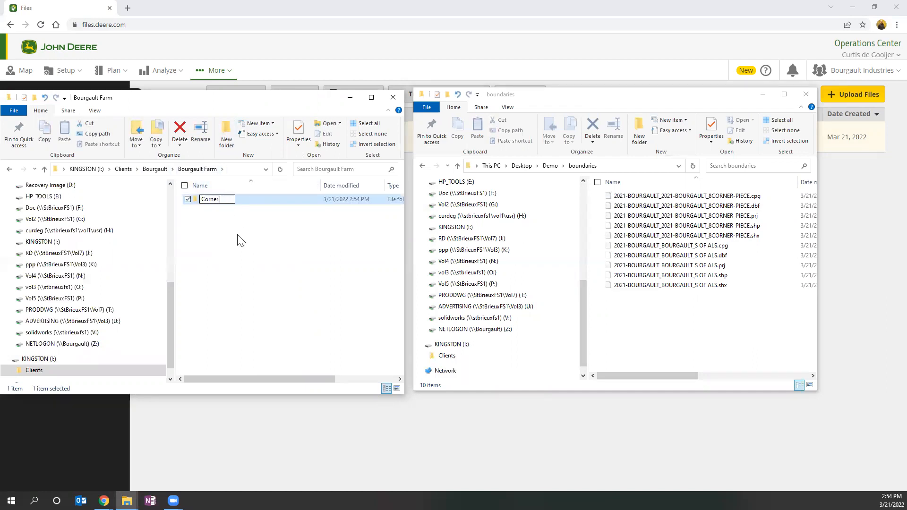
type("Piece")
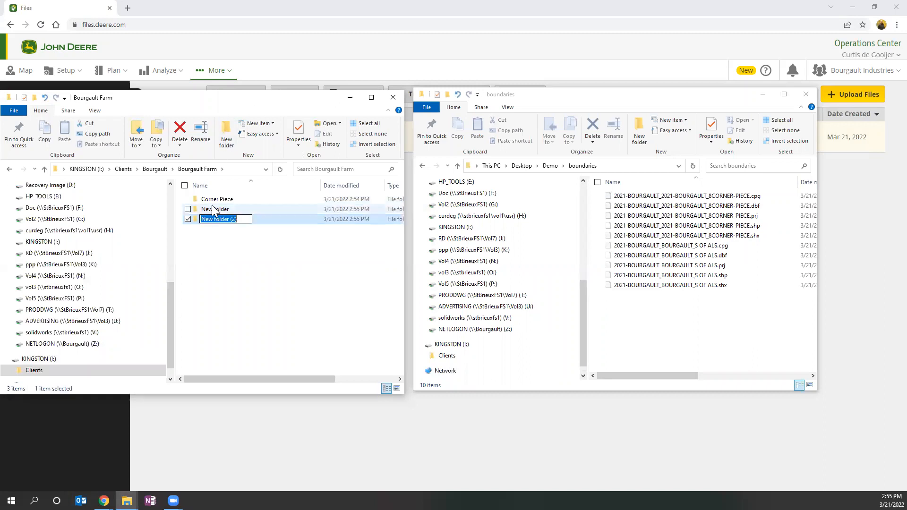
right_click(219, 218)
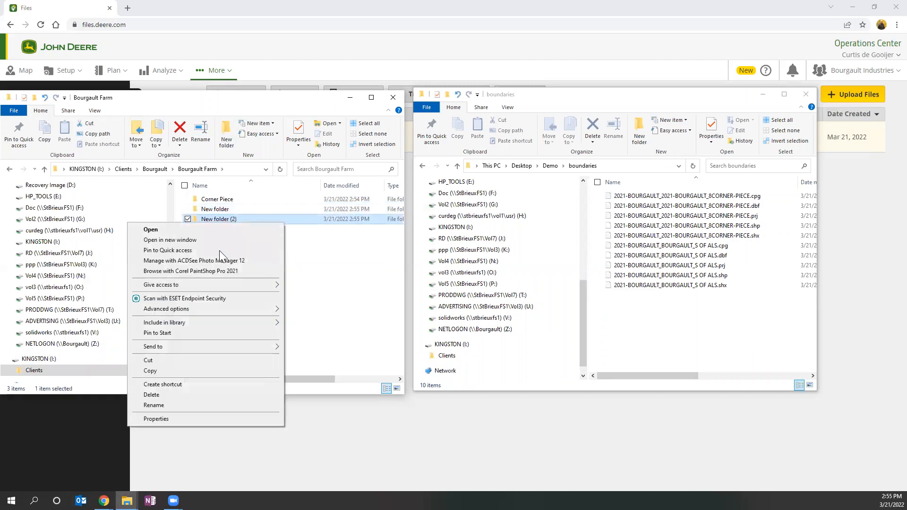
left_click(152, 394)
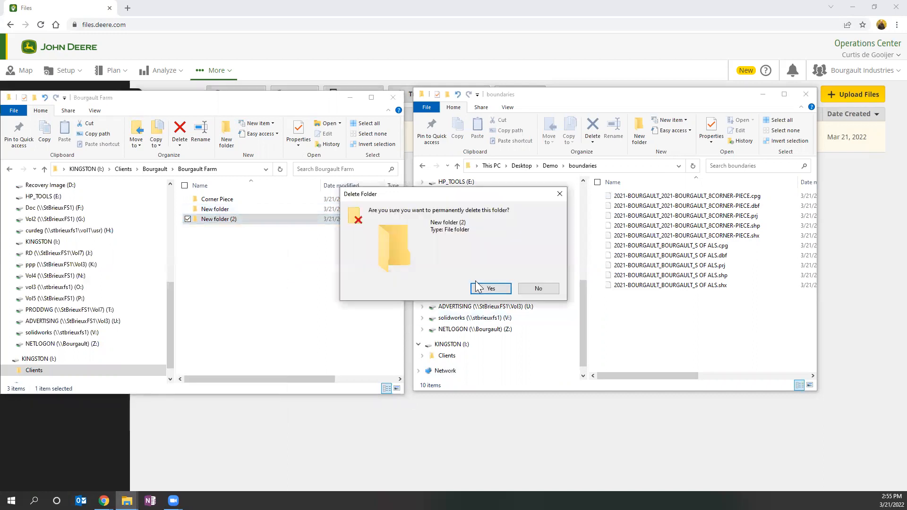
left_click(491, 289)
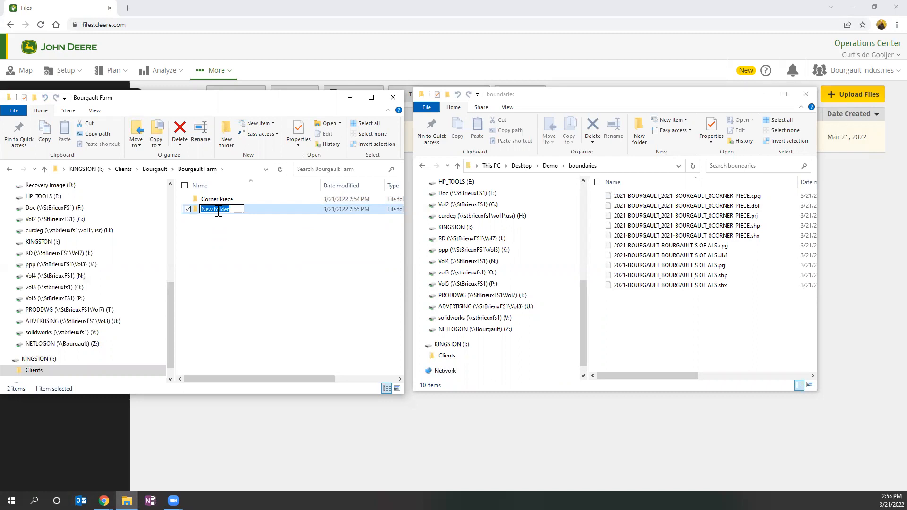
type("S of Als")
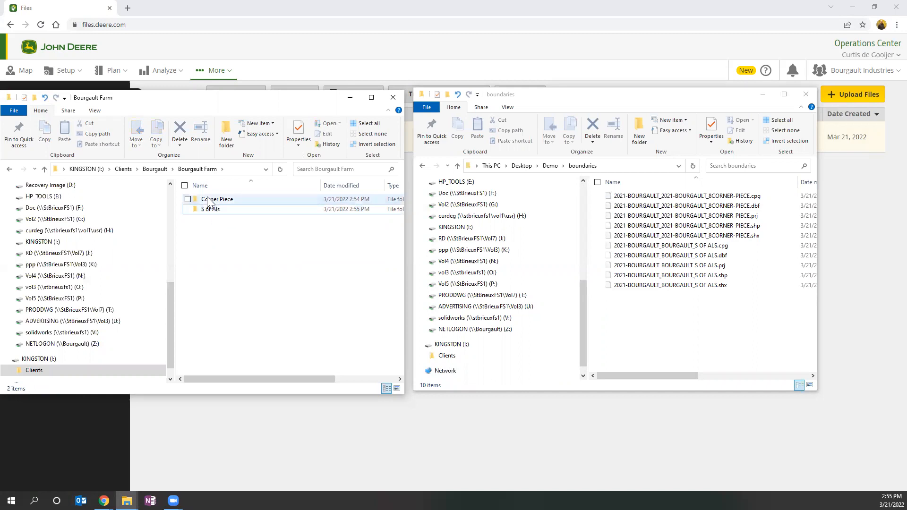
double_click(218, 199)
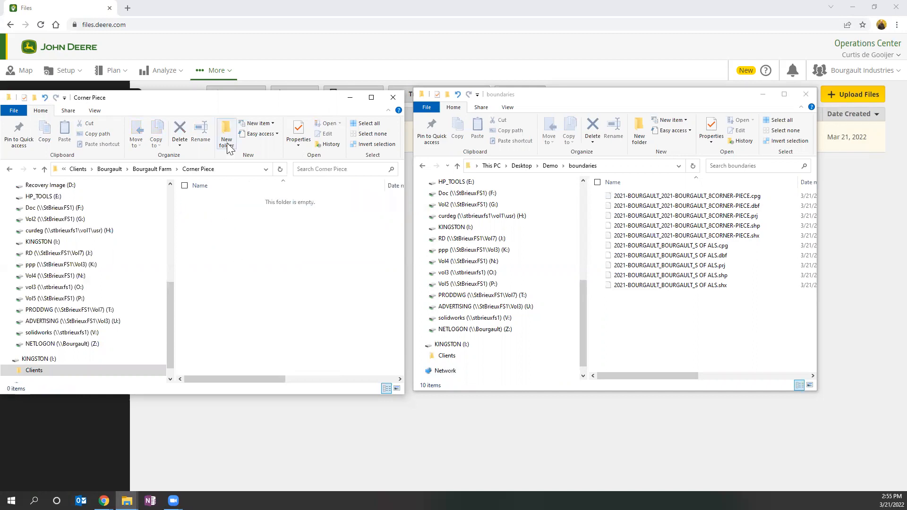
- Create a Boundaries folder in Corner Piece and paste the five 8CORNER-PIECE shapefile parts
left_click(226, 135)
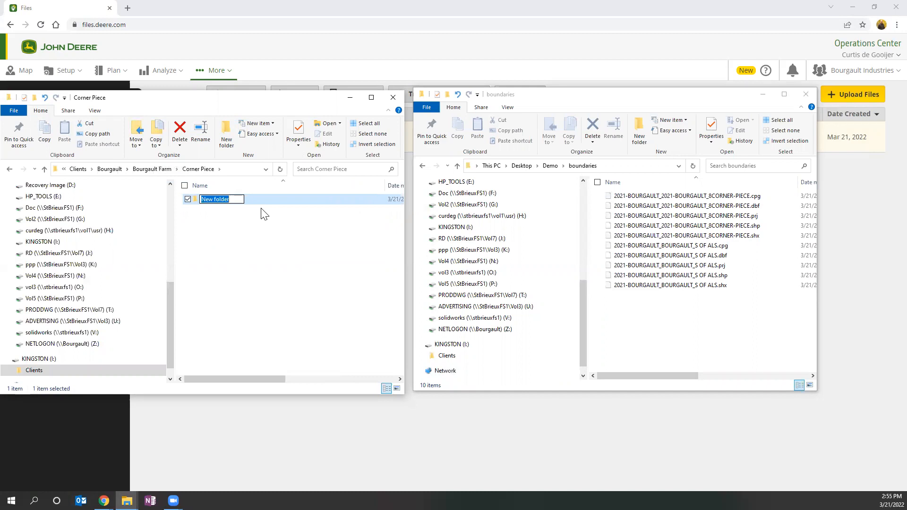
type("Boundaries")
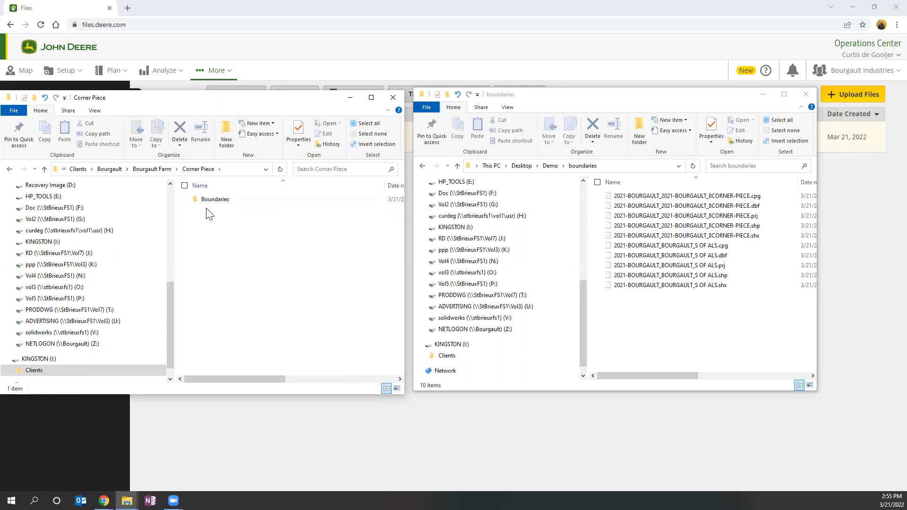
double_click(214, 199)
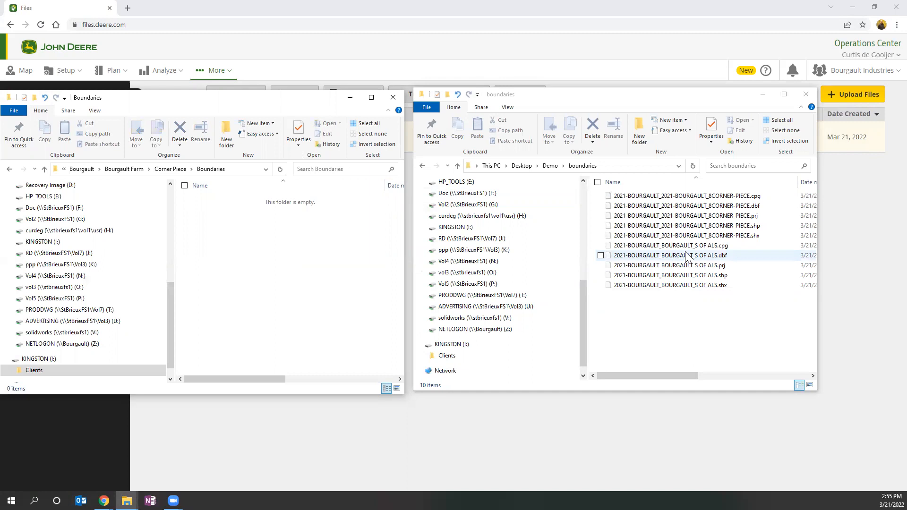
left_click(701, 305)
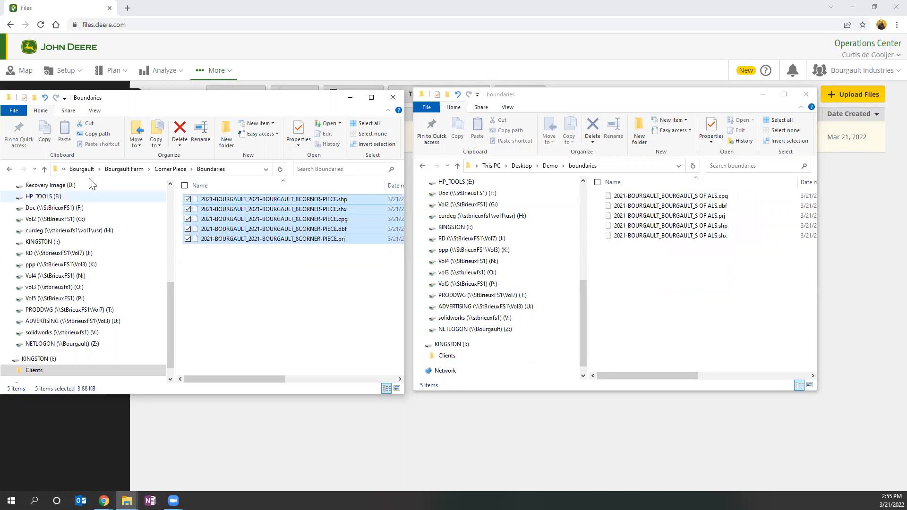
left_click(44, 170)
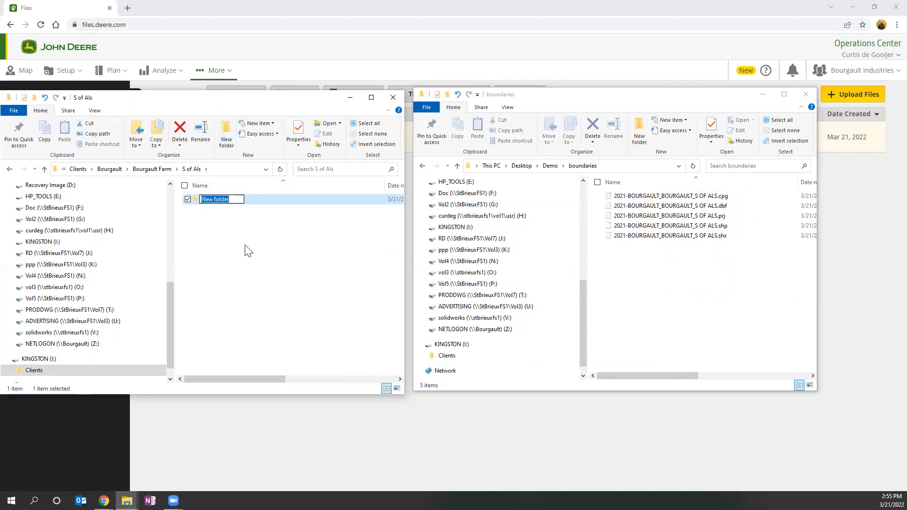
- Name the new S of Als folder Boundaries, open it, and copy the S OF ALS files
type("Boundaries")
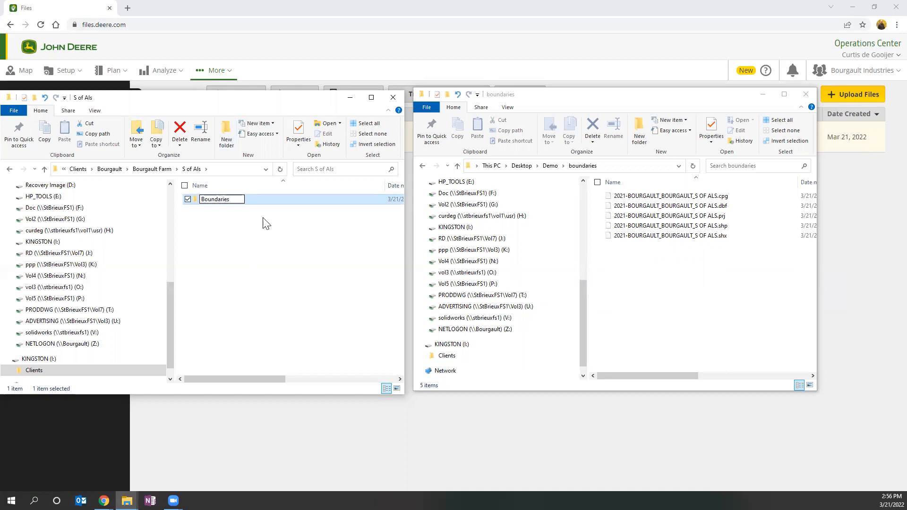
double_click(216, 199)
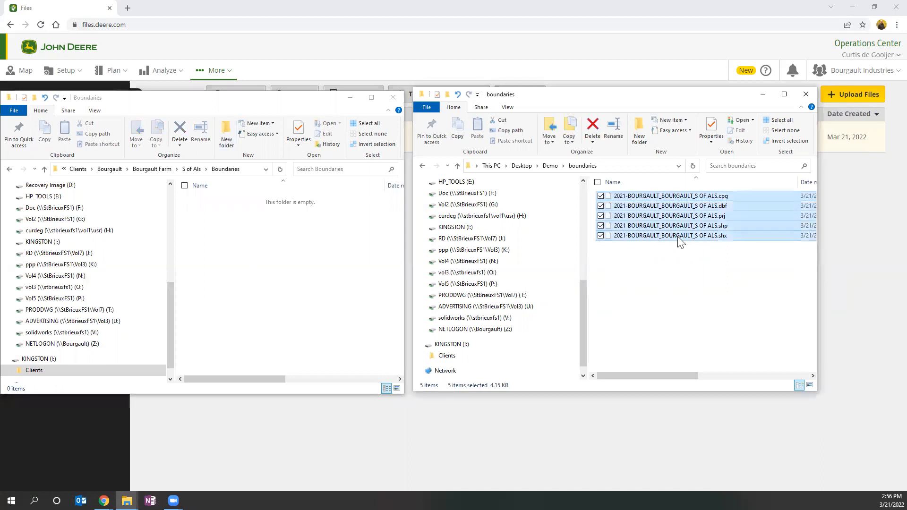
right_click(677, 235)
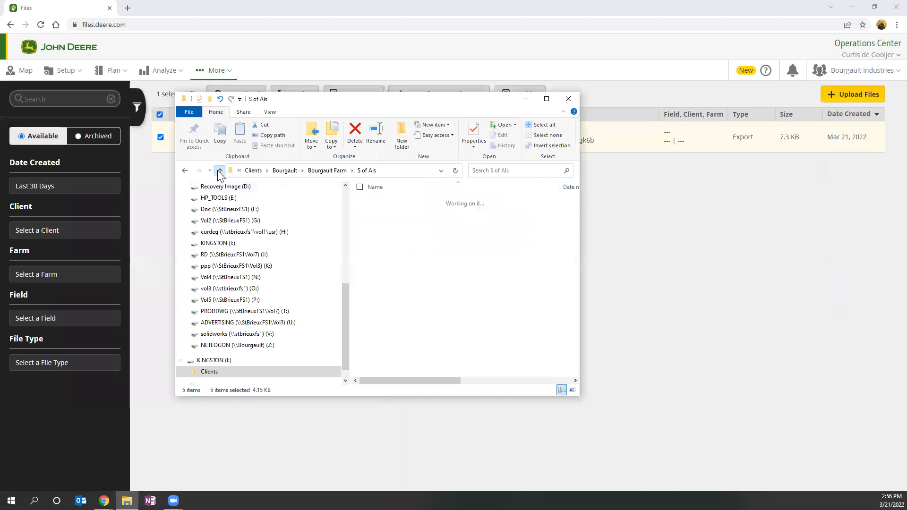
- Go up to the USB root and open Clients down through the Corner Piece folder
left_click(219, 170)
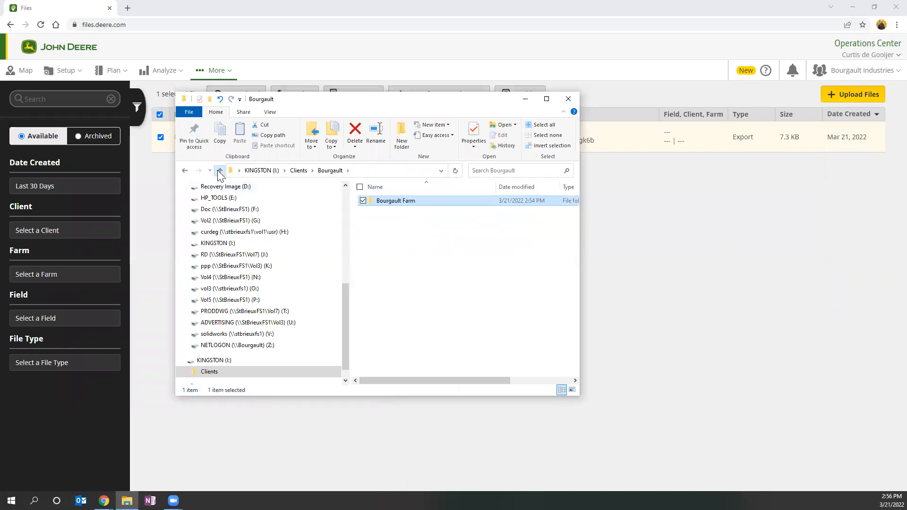
left_click(219, 170)
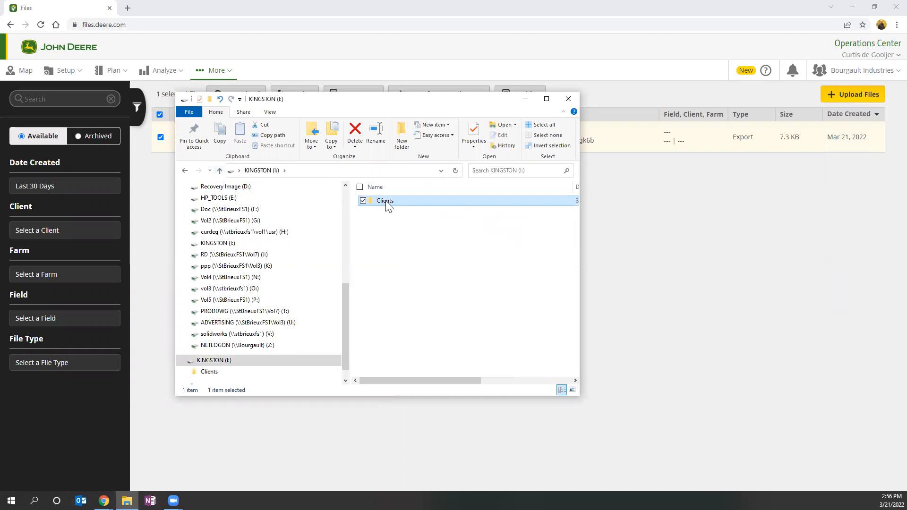
double_click(384, 201)
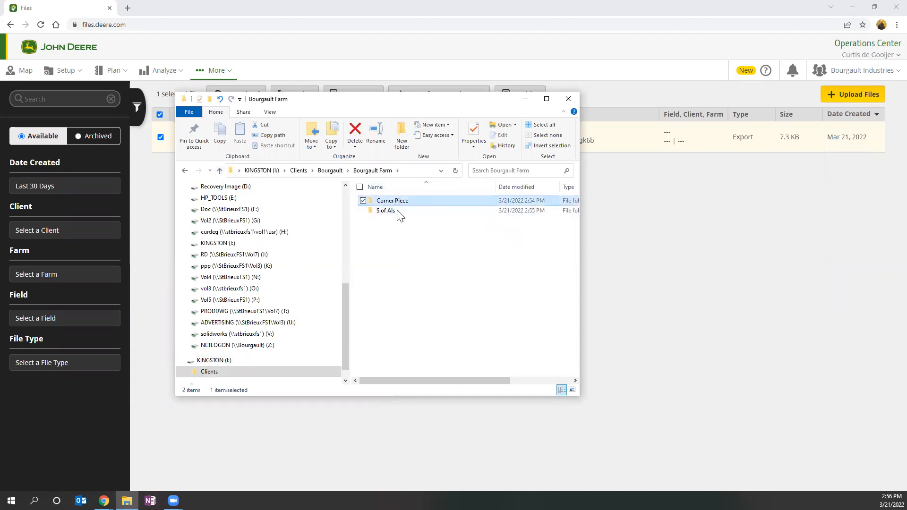
double_click(392, 201)
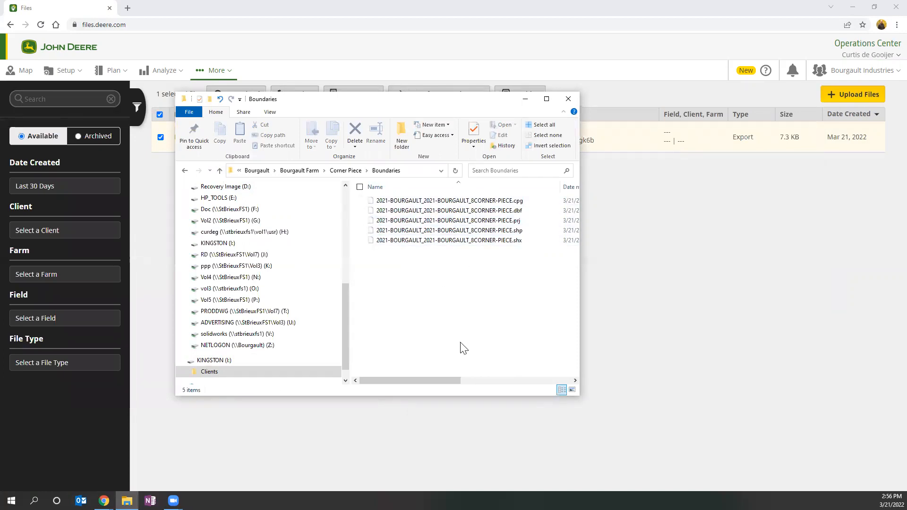
mouse_move(470, 6)
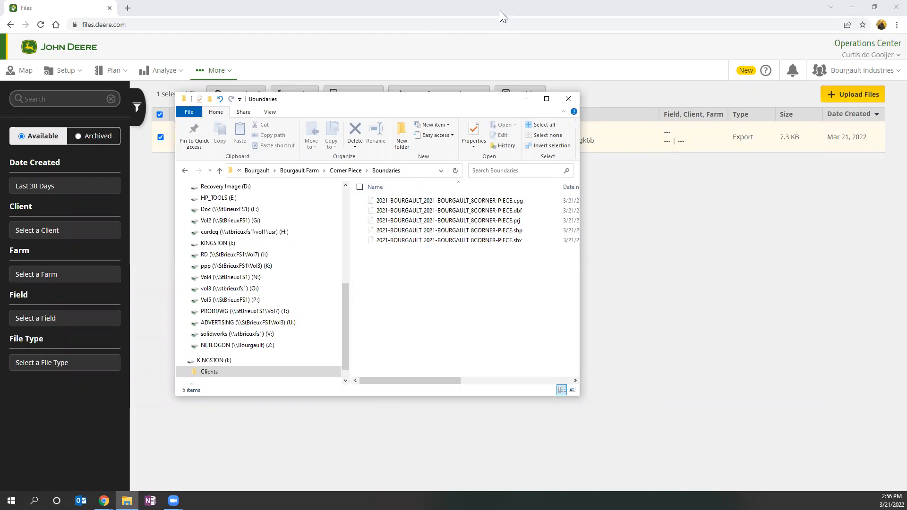
mouse_move(294, 185)
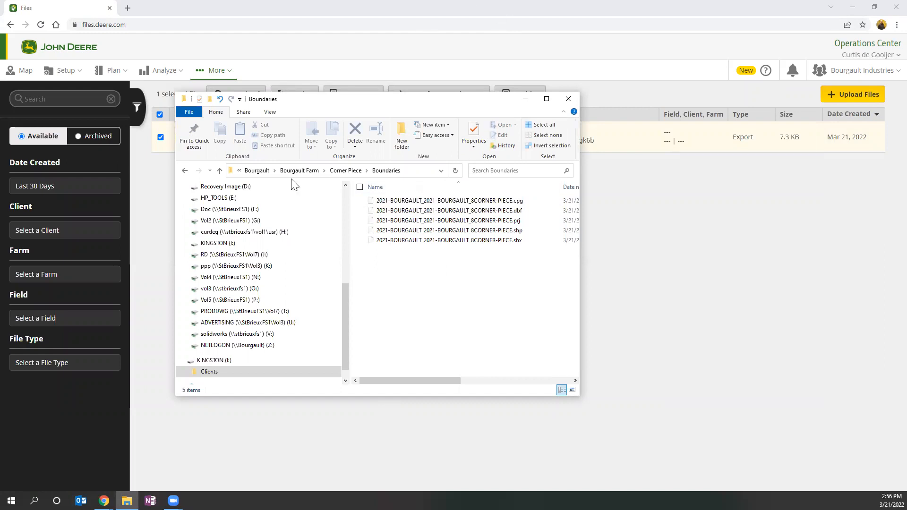
mouse_move(645, 382)
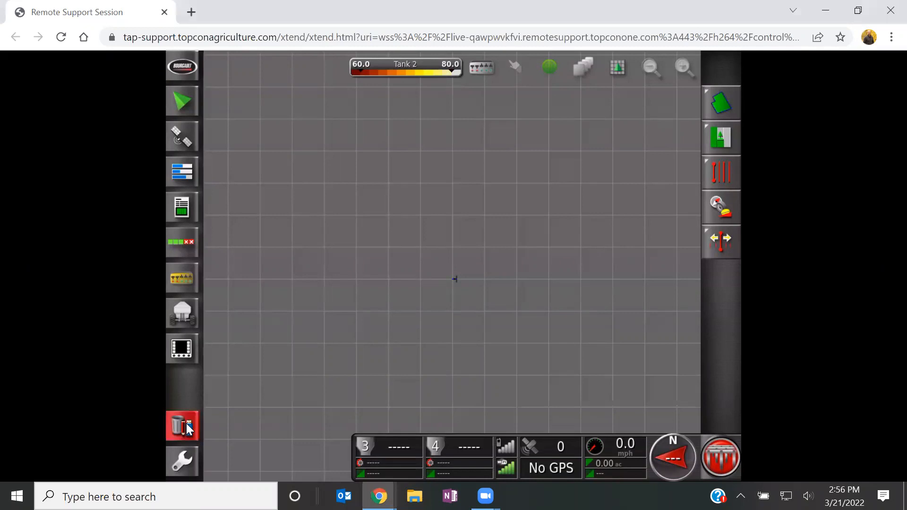
- Open Topcon X35's Inventory Manager to show the DEFAULT and TEST clients
left_click(181, 425)
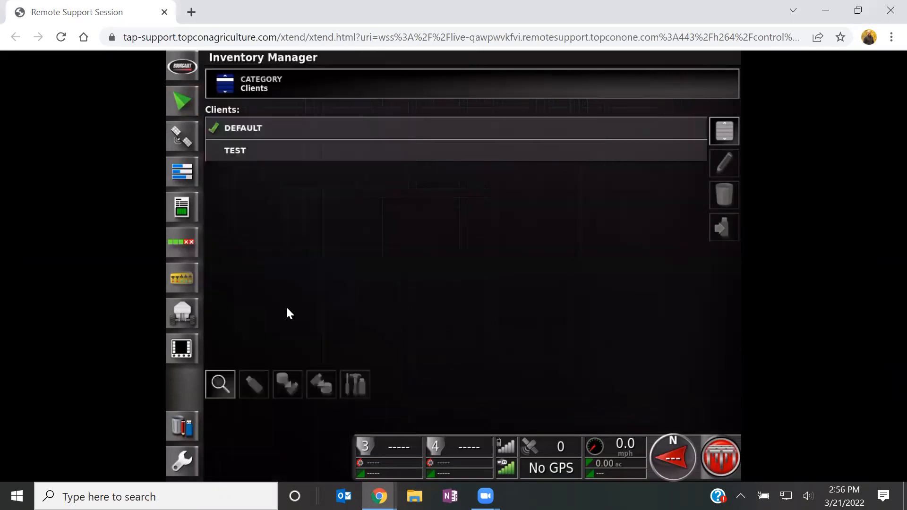
mouse_move(183, 103)
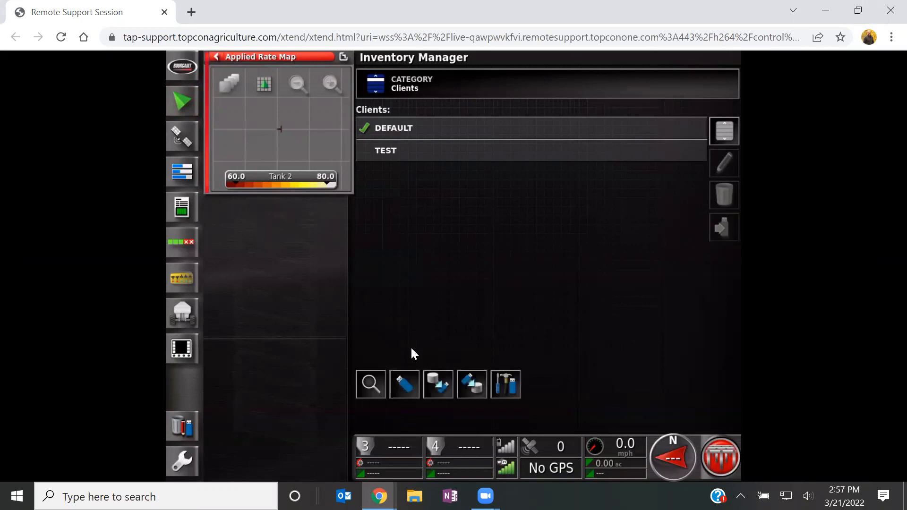
mouse_move(422, 364)
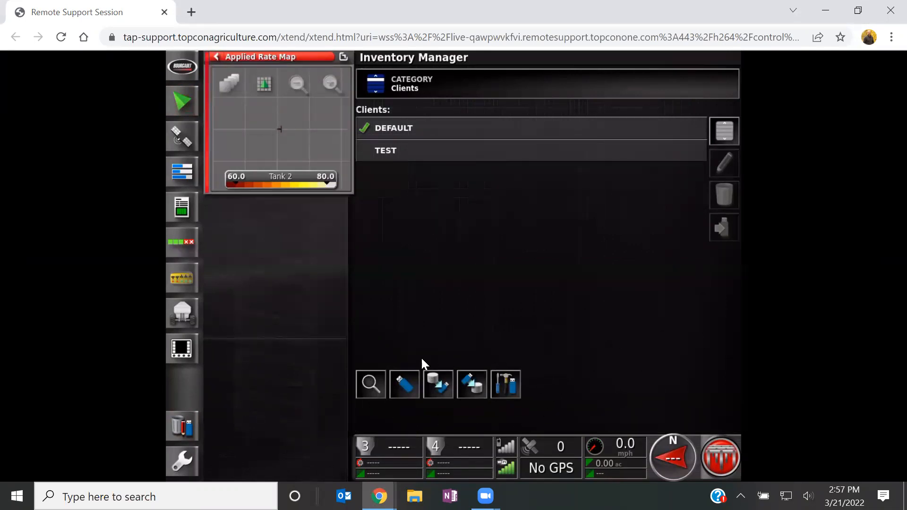
mouse_move(477, 366)
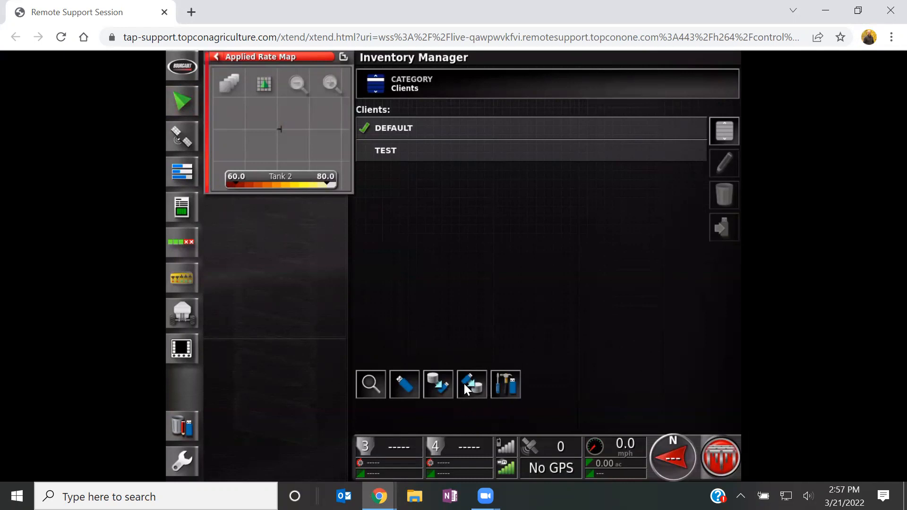
mouse_move(477, 396)
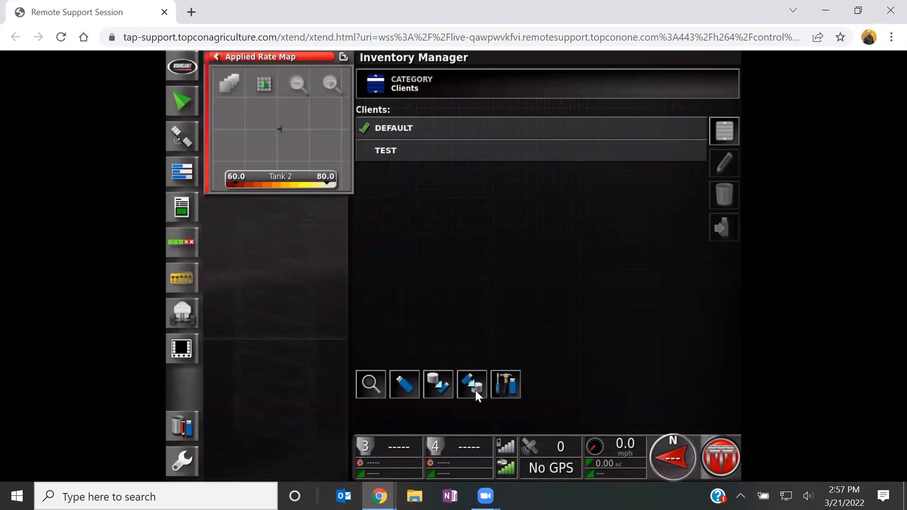
- Restore all inventory items from USB, overwriting existing items, copying 10 files including Bourgault
left_click(472, 384)
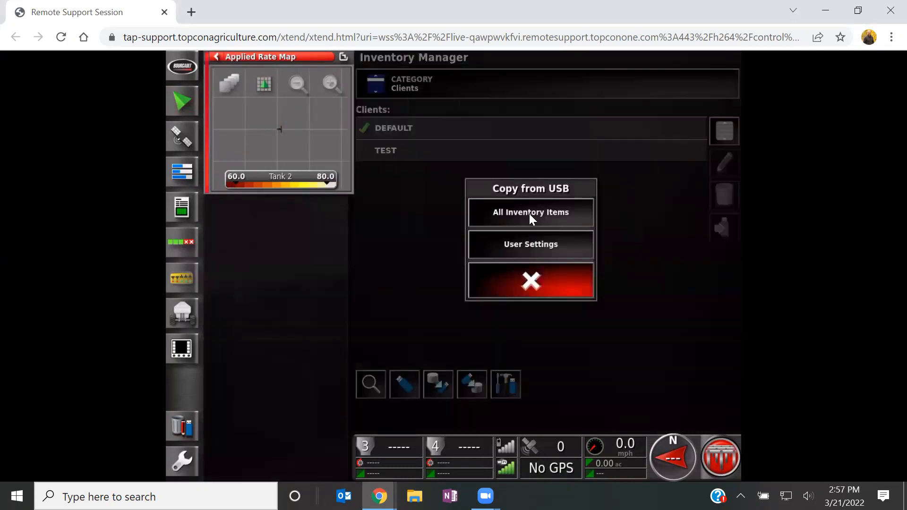
left_click(530, 212)
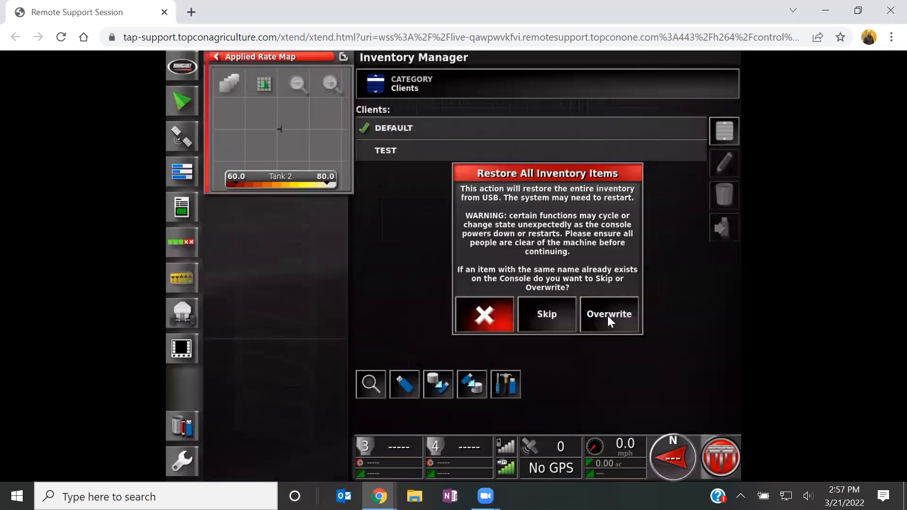
left_click(609, 314)
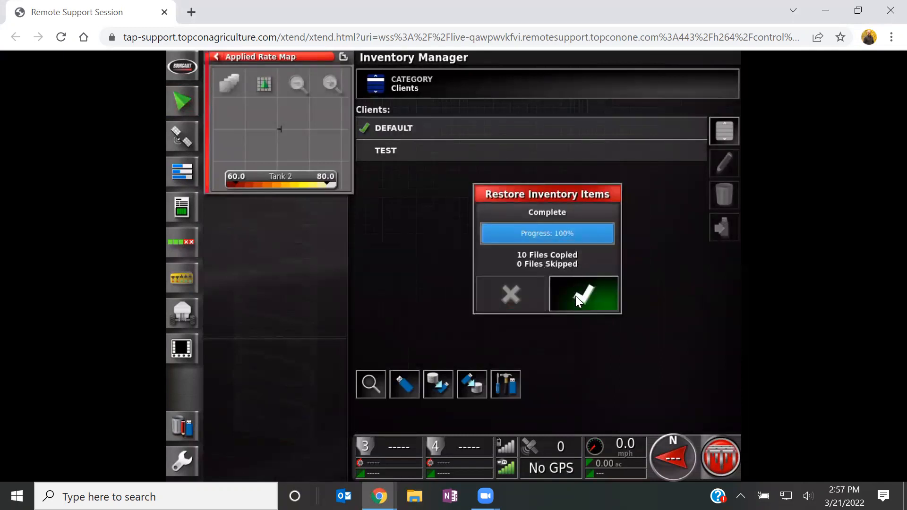
left_click(583, 294)
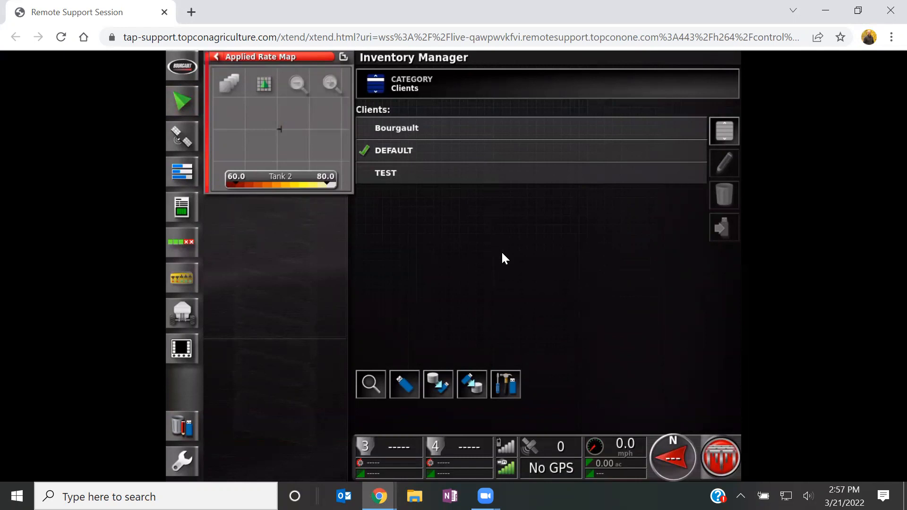
mouse_move(322, 140)
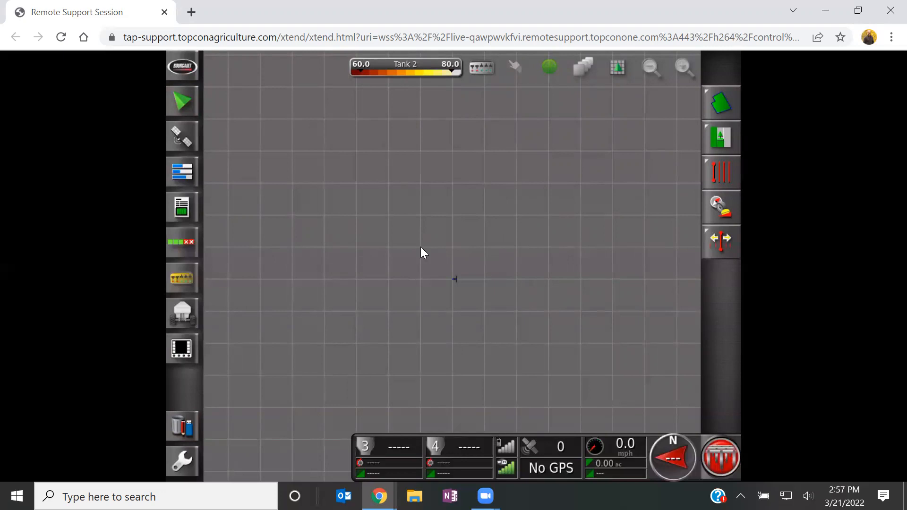
mouse_move(733, 178)
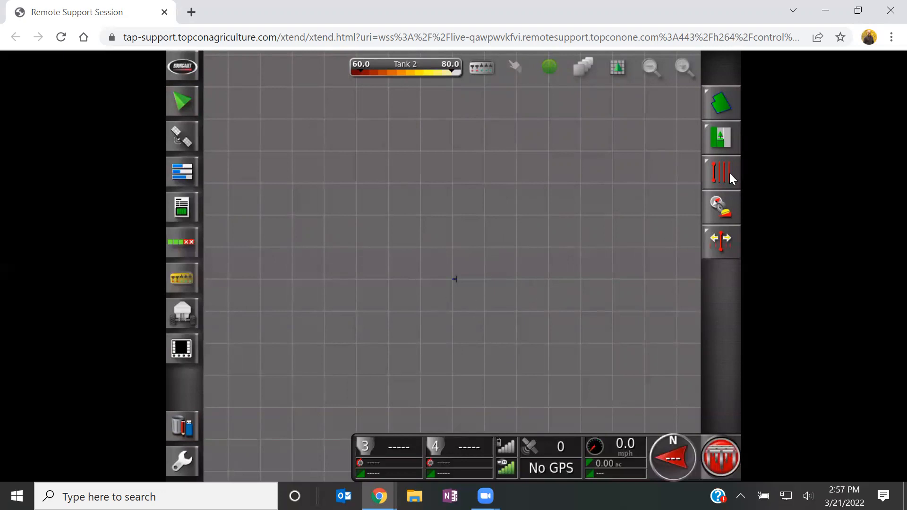
- Load the Corner Piece field from Bourgault Farm to display its boundary
left_click(721, 103)
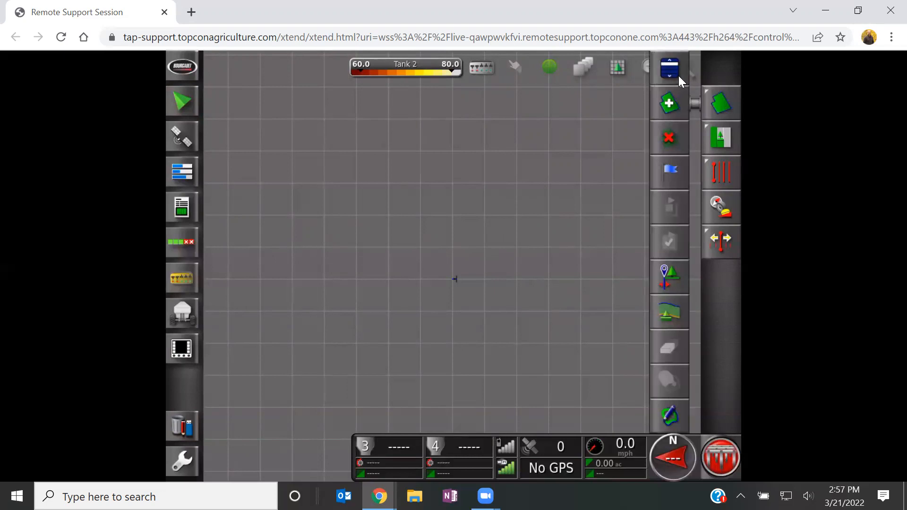
left_click(669, 70)
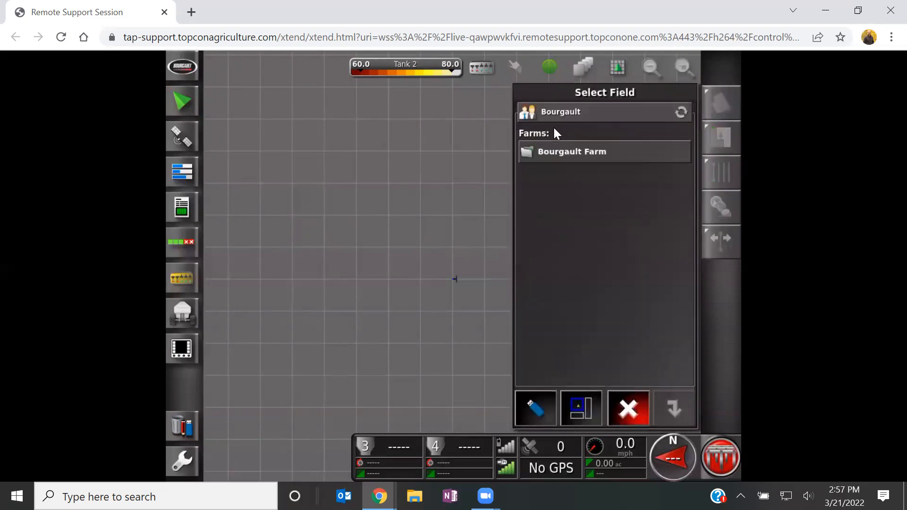
mouse_move(579, 159)
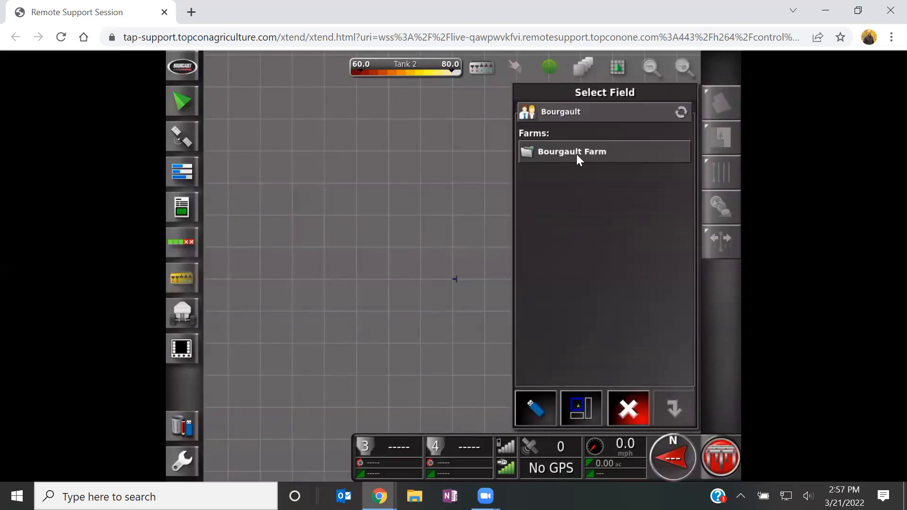
left_click(572, 151)
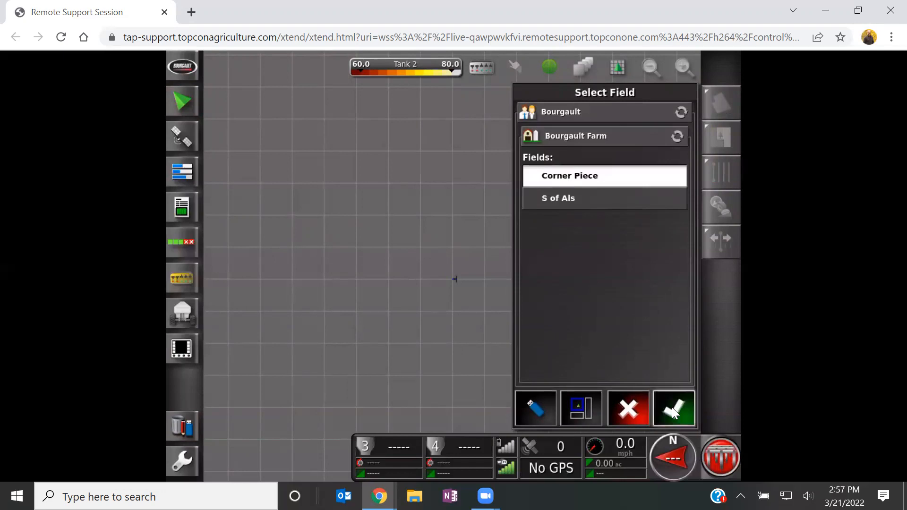
left_click(673, 408)
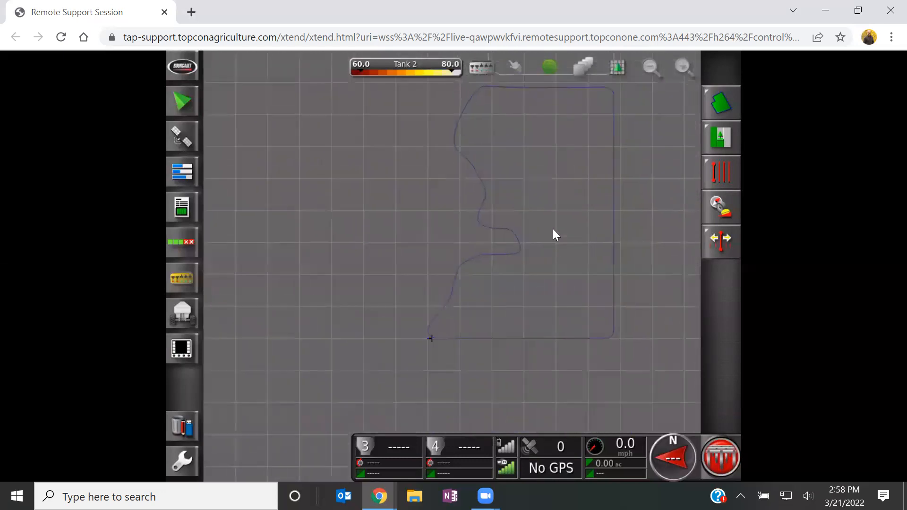
mouse_move(522, 405)
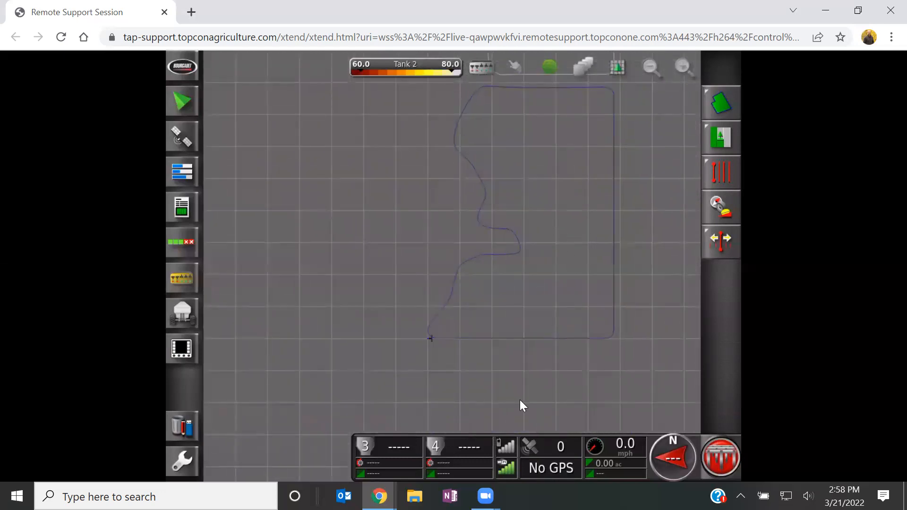